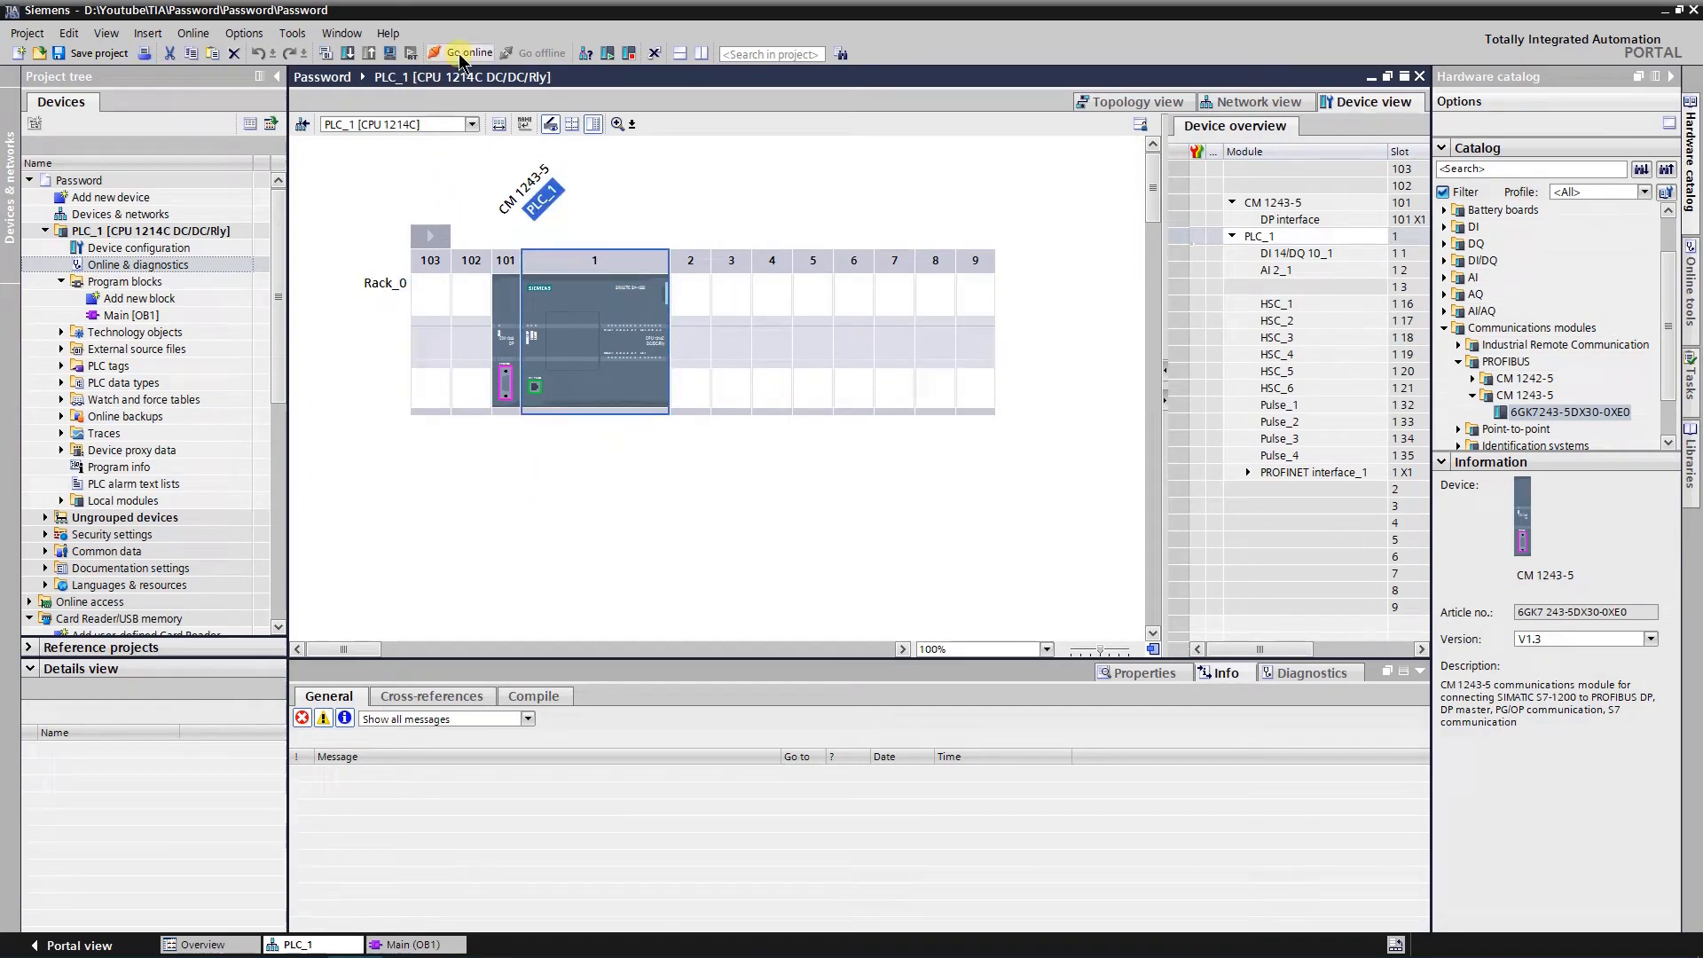
Go online with PLC_1 and submit a password in the Authorized connection dialog, which is rejected.
{"action": "left_click", "coordinate": [467, 52]}
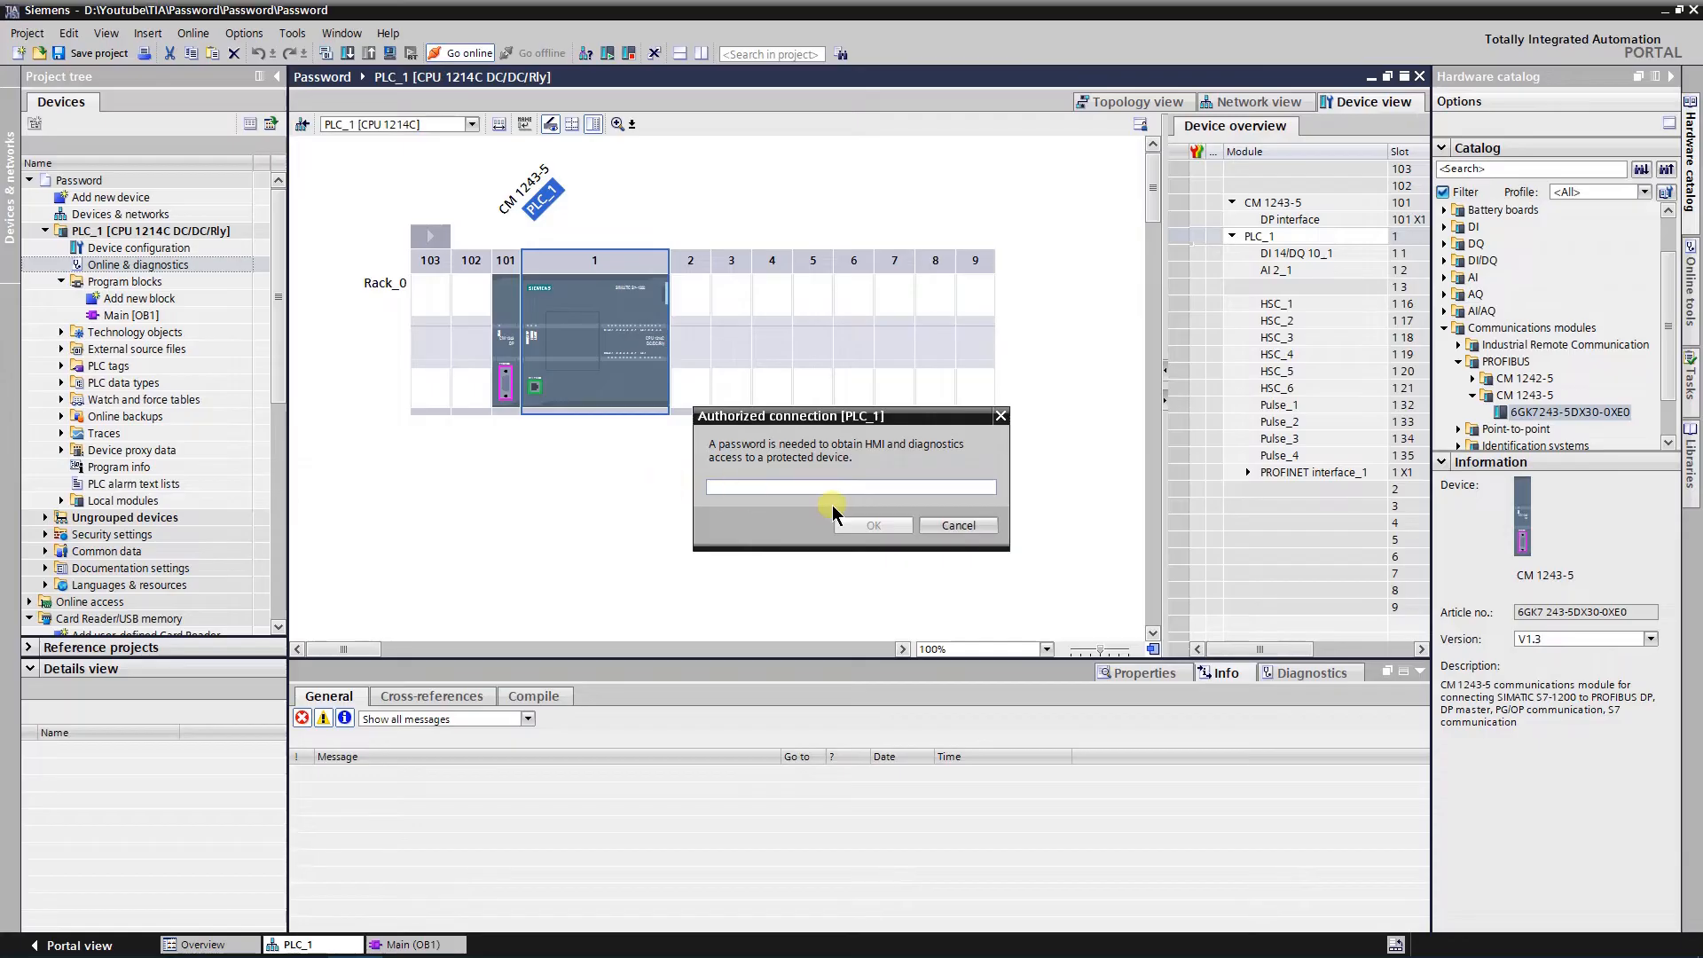
{"action": "type", "text": "**"}
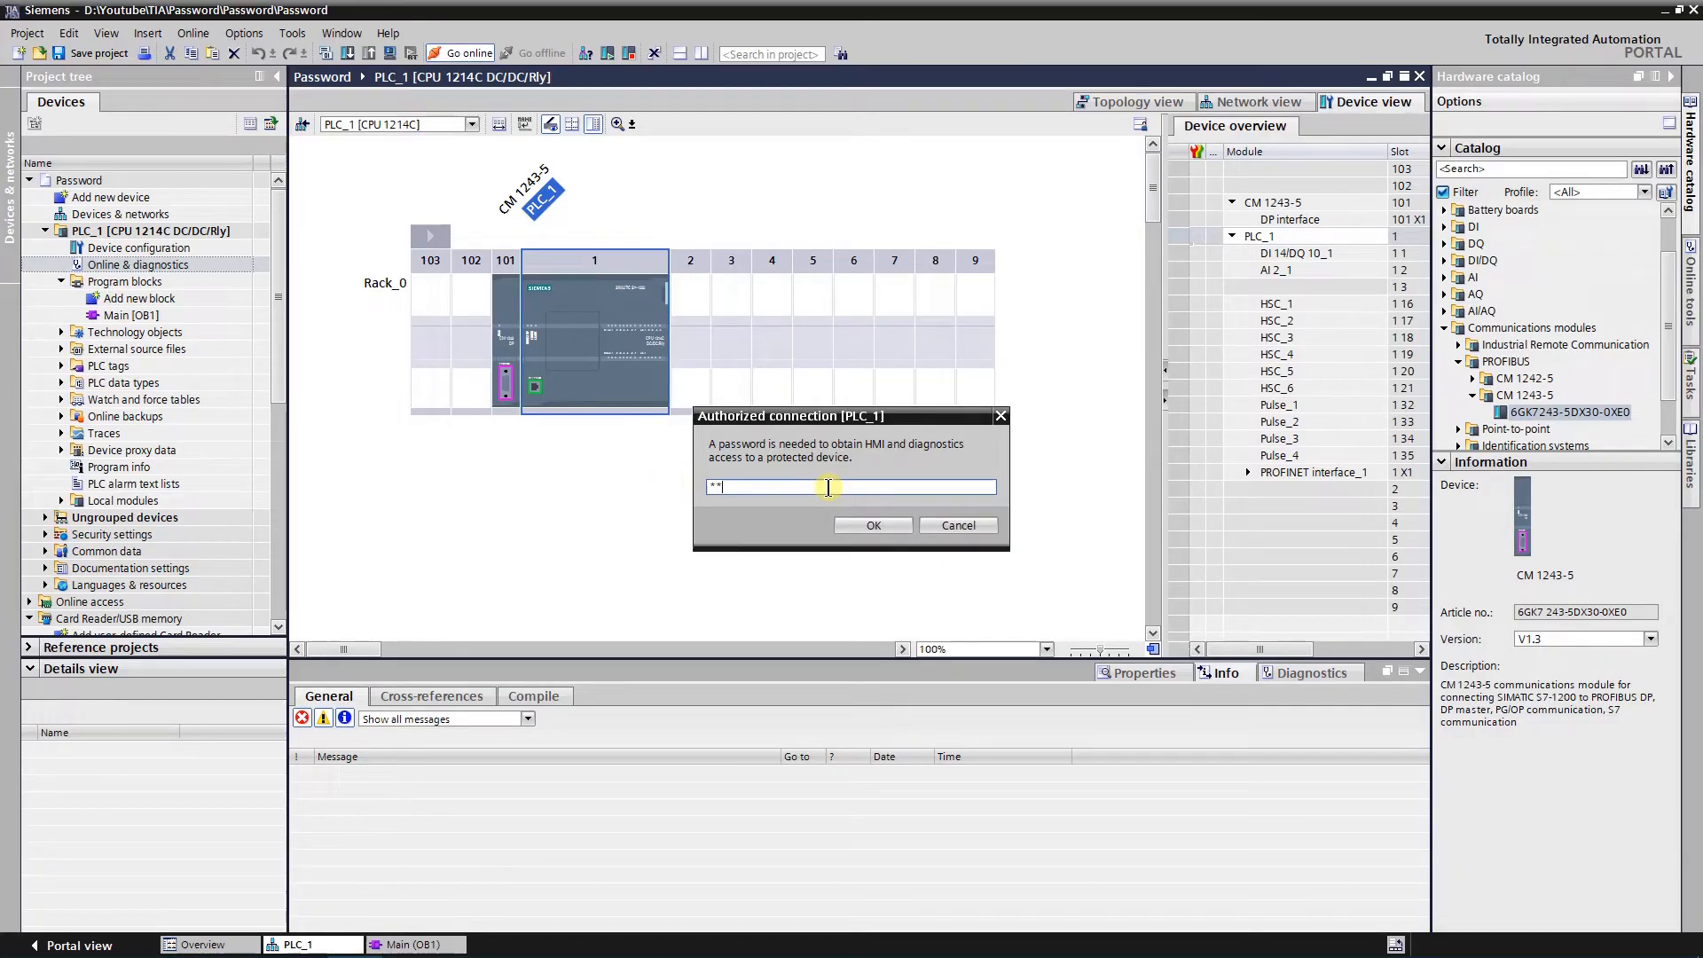
{"action": "type", "text": "*****"}
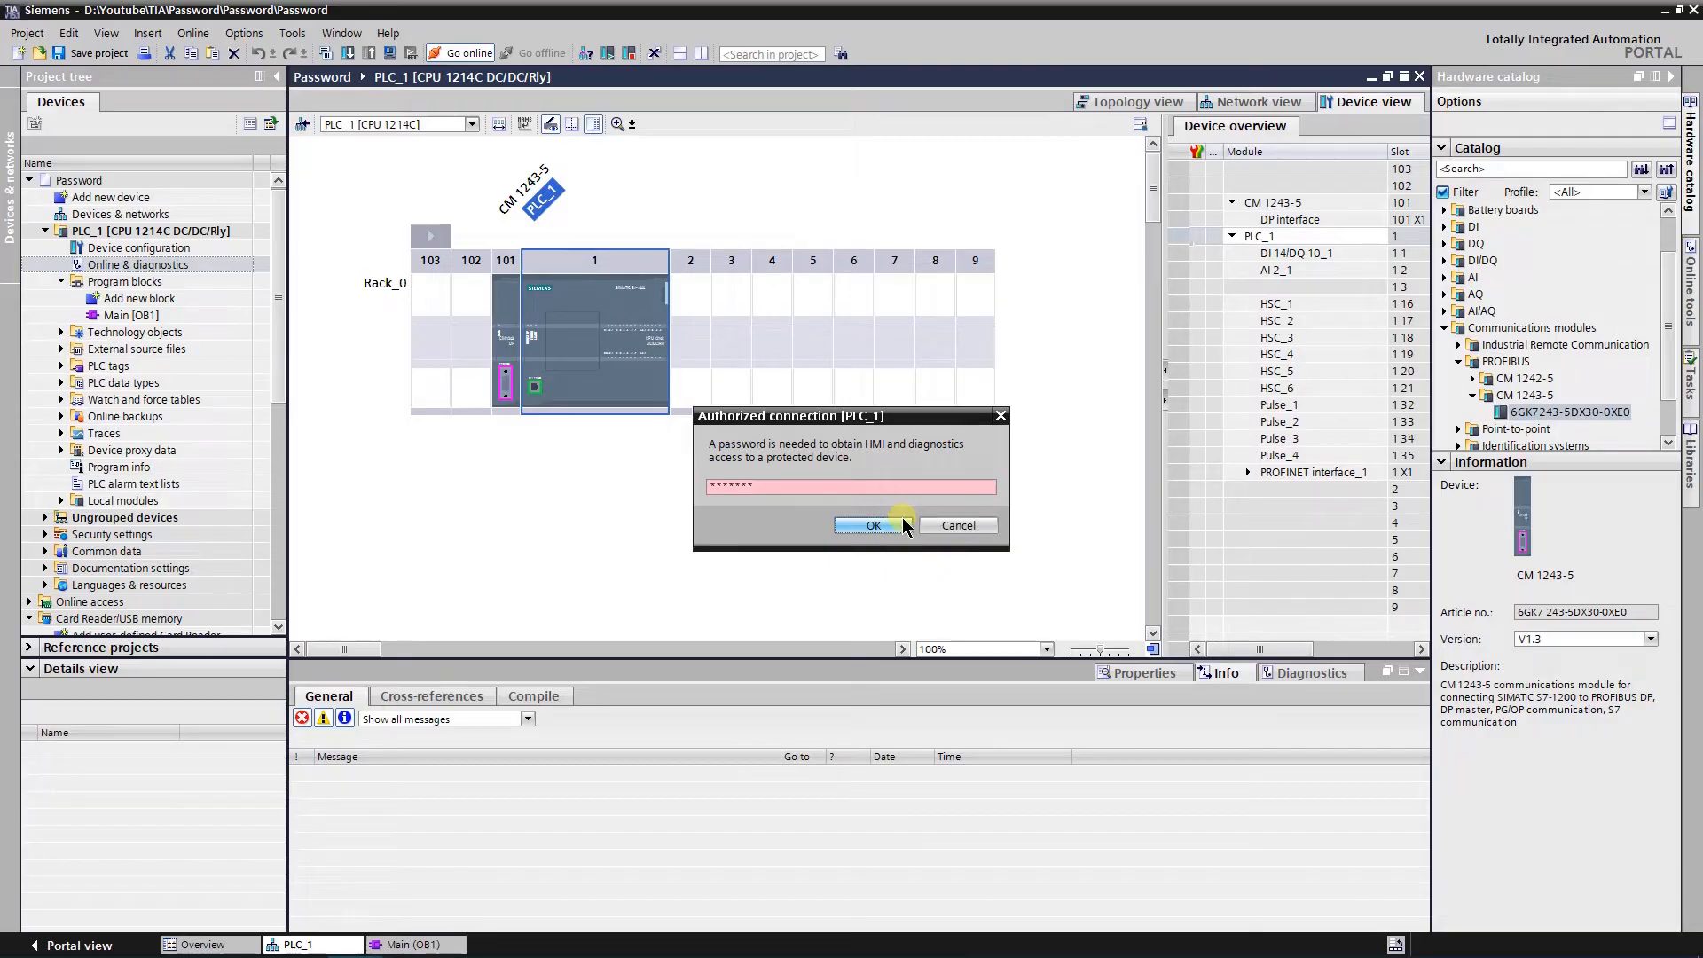
{"action": "left_click", "coordinate": [870, 525]}
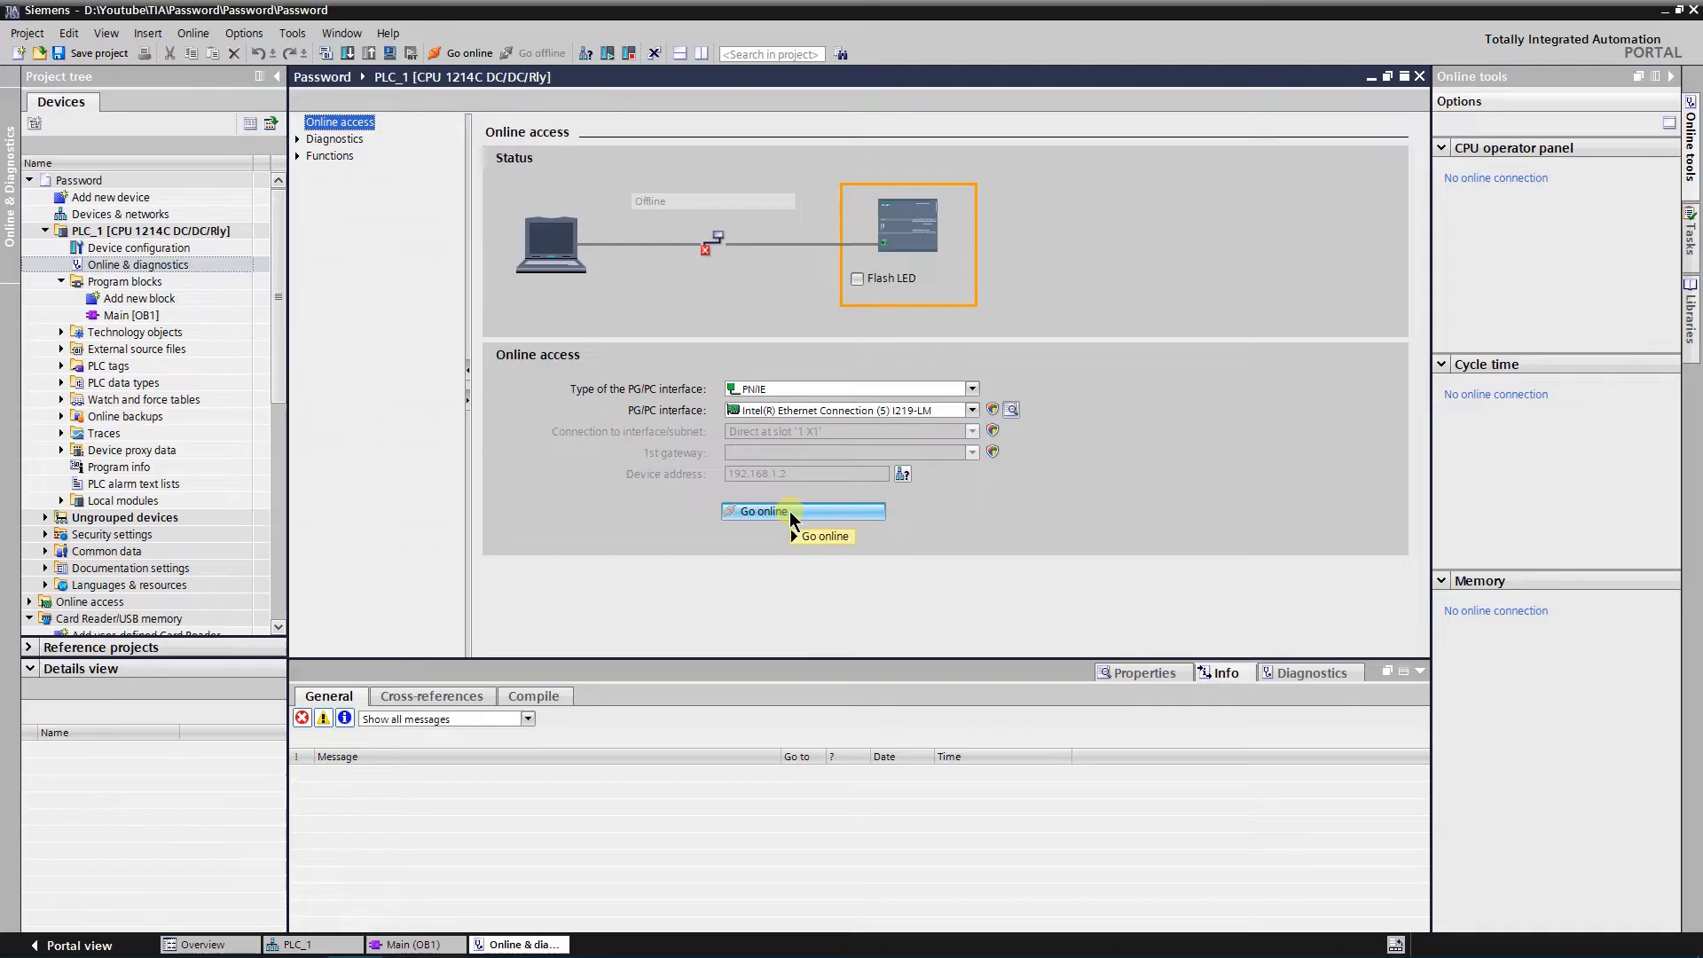
Request another online connection to PLC_1 and begin entering the password again.
{"action": "left_click", "coordinate": [762, 511]}
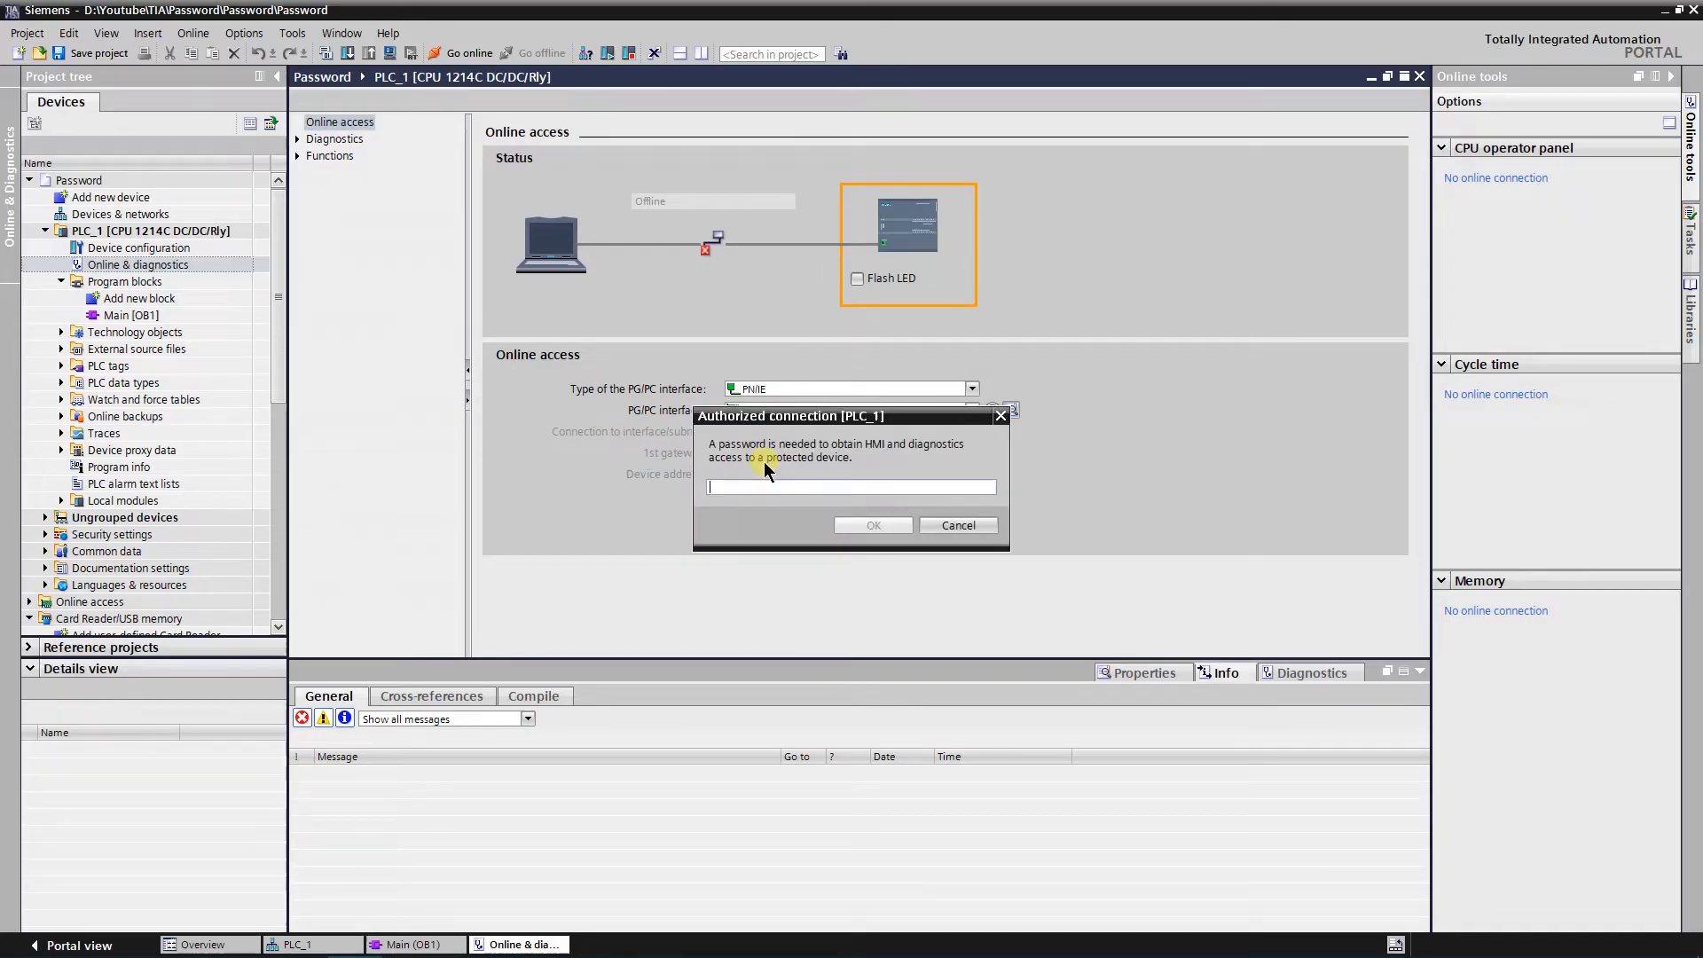
{"action": "type", "text": "**"}
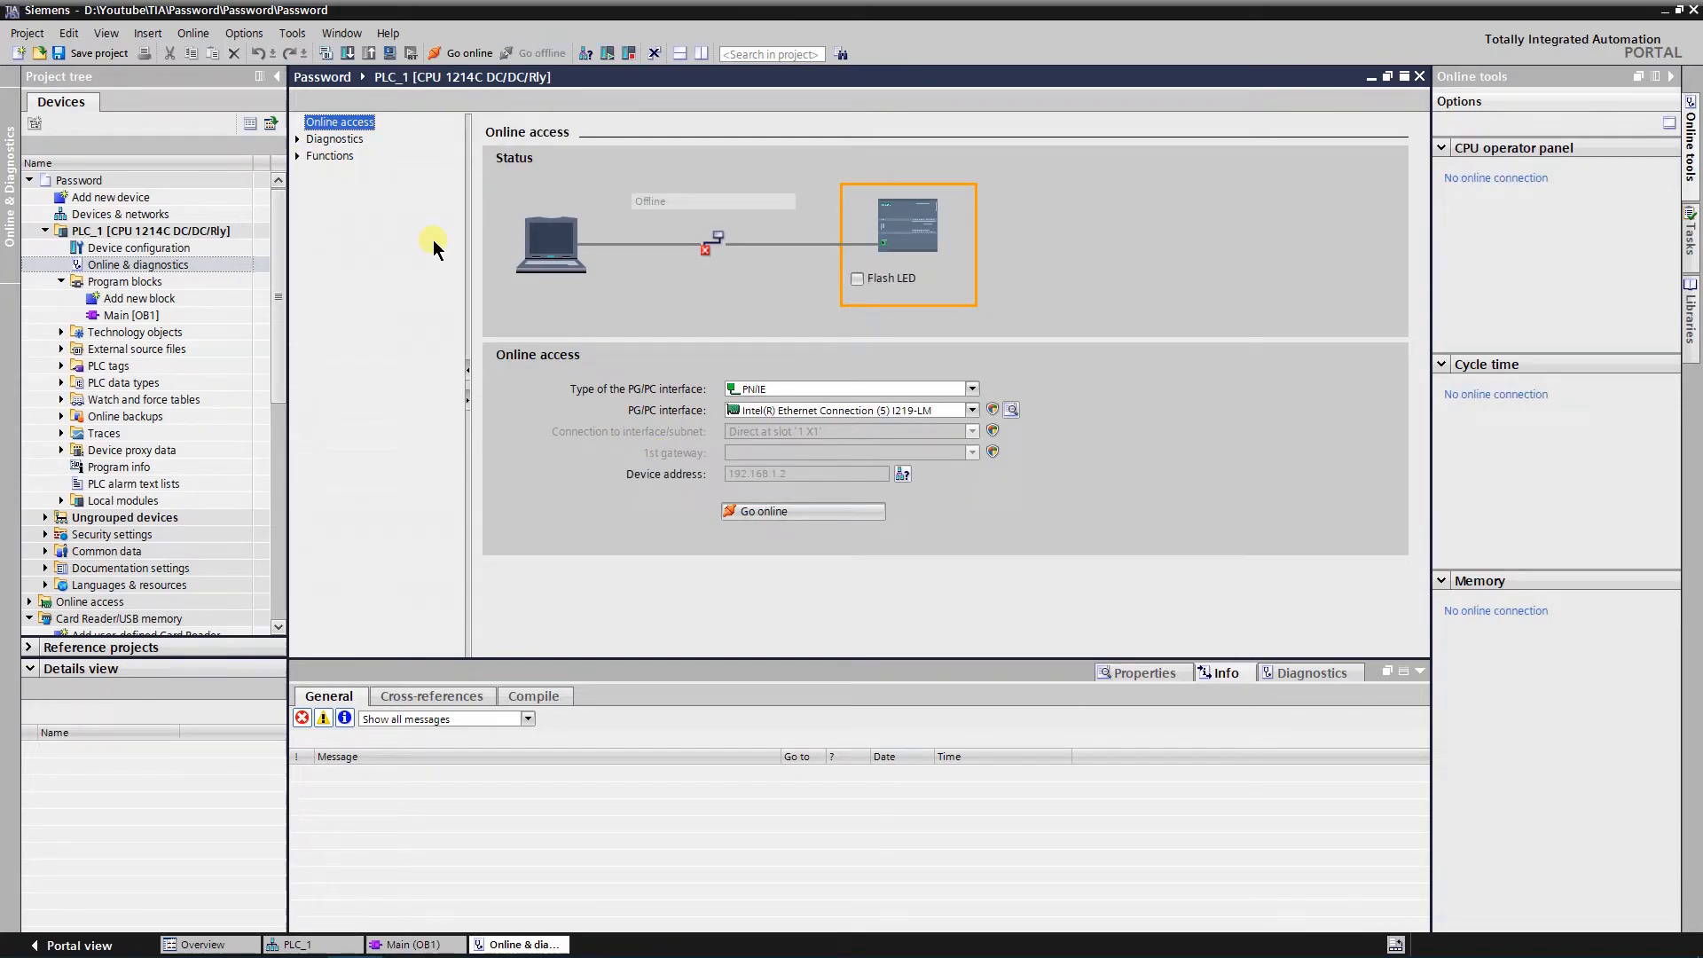
{"action": "mouse_move", "coordinate": [575, 396]}
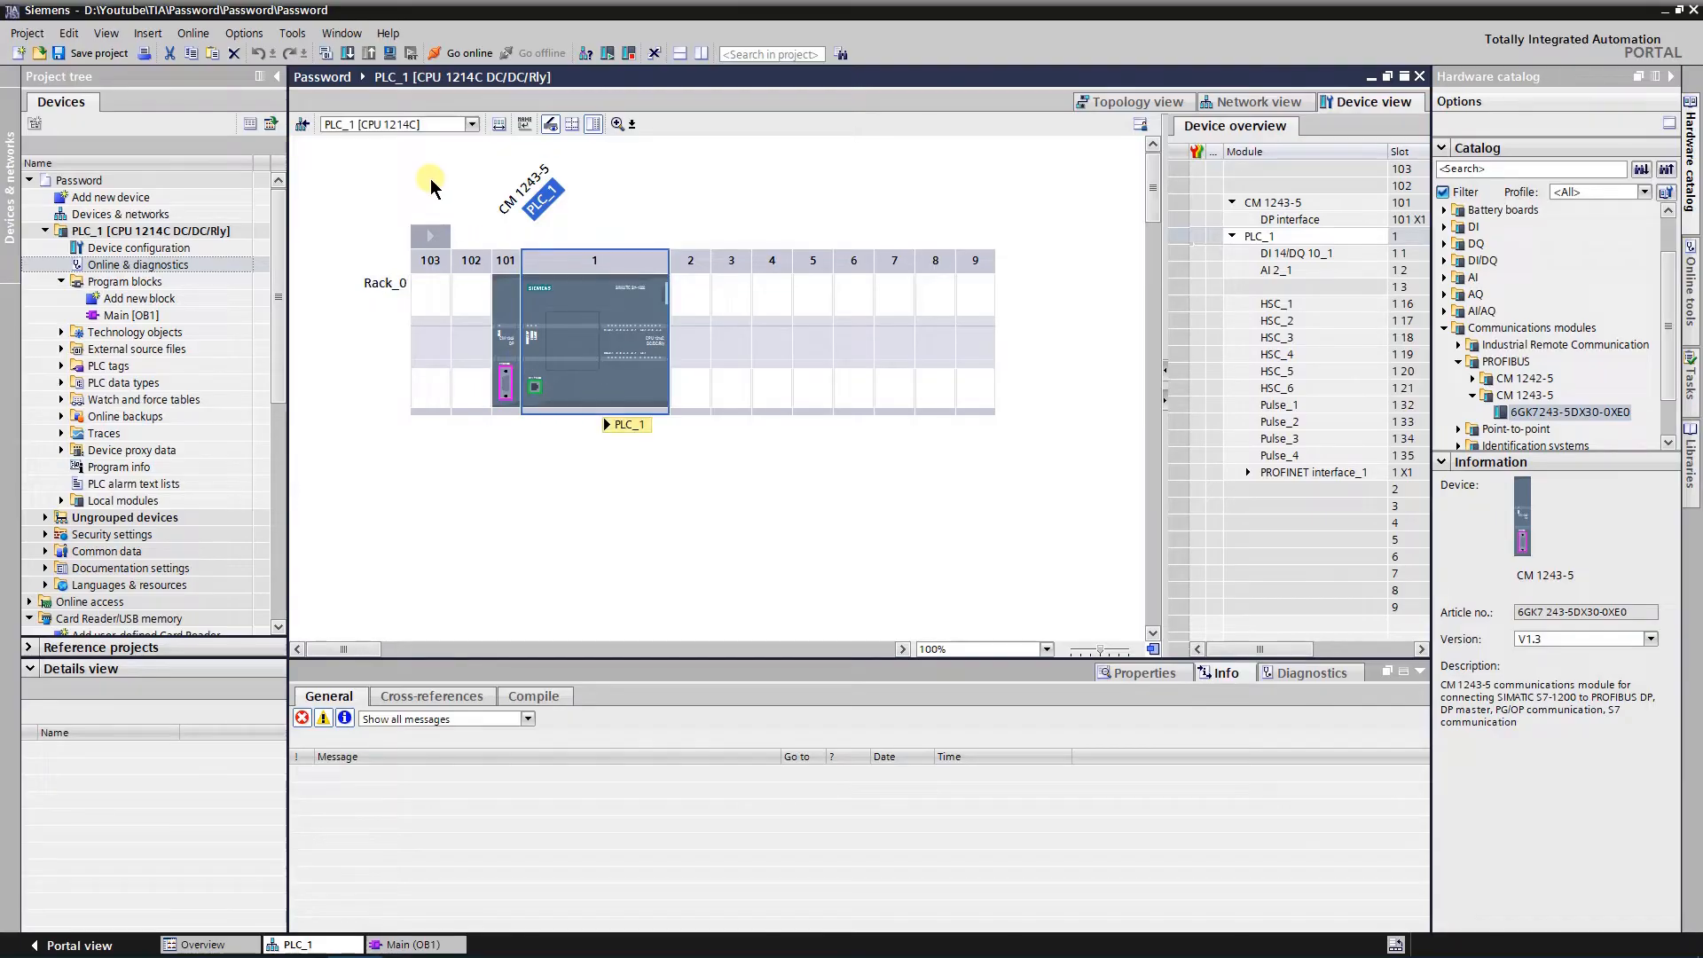
{"action": "left_click", "coordinate": [466, 51]}
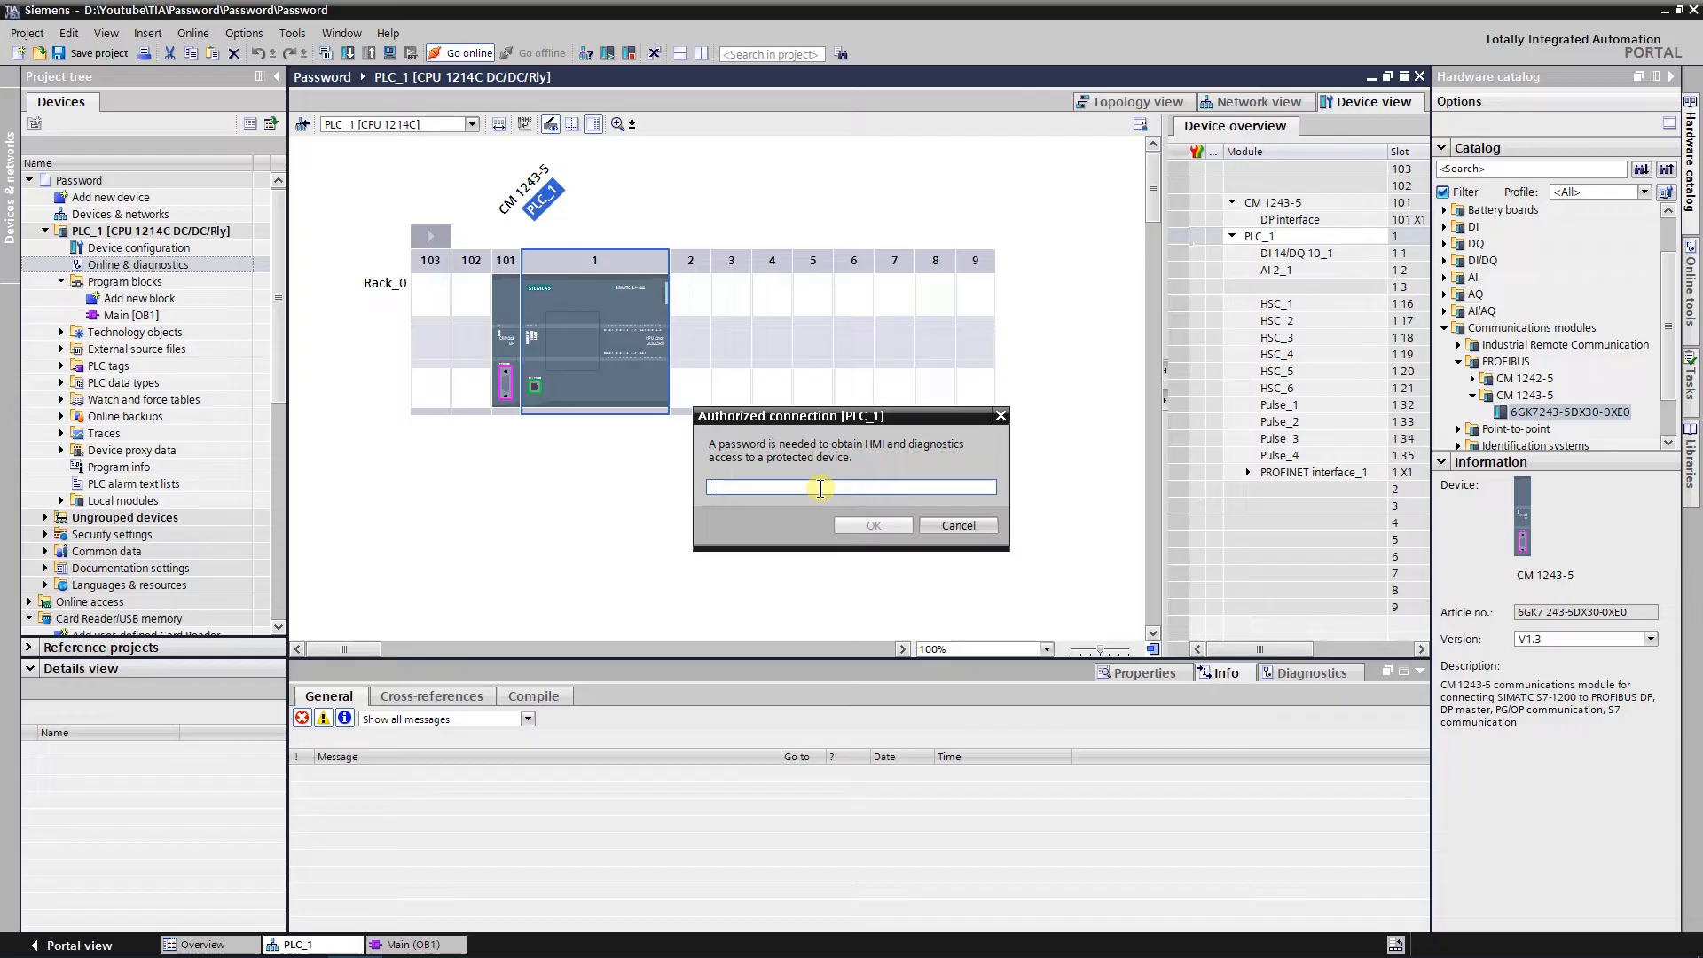
{"action": "type", "text": "******"}
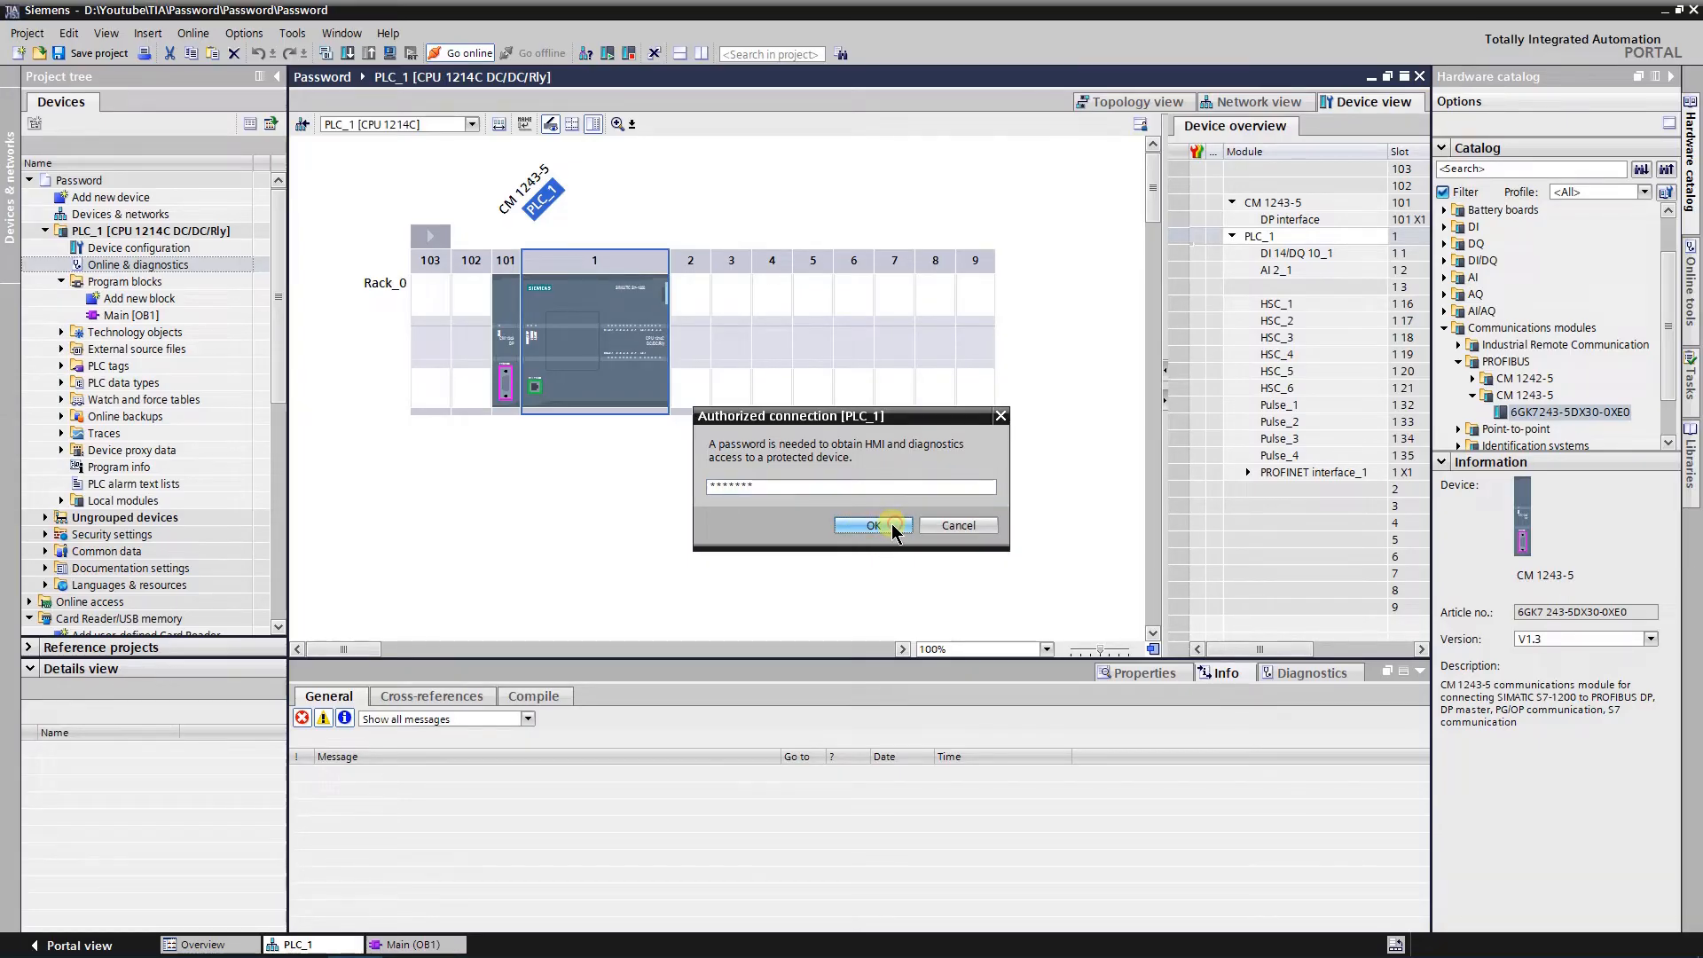
{"action": "left_click", "coordinate": [870, 525]}
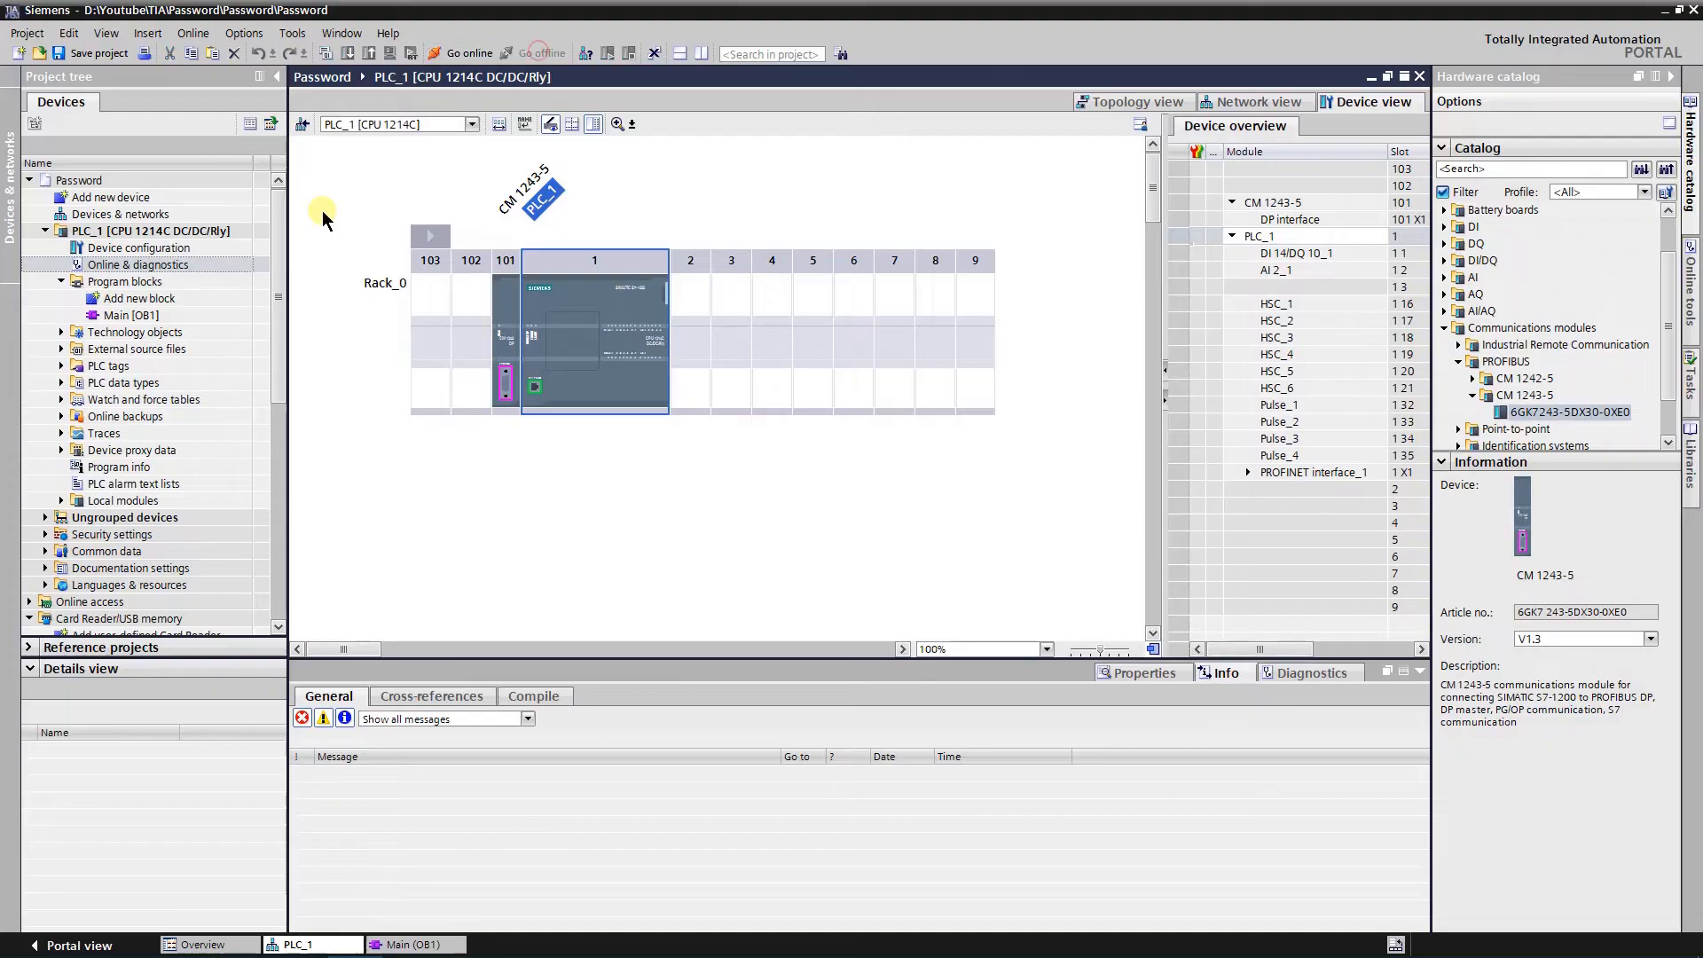
{"action": "left_click", "coordinate": [139, 265]}
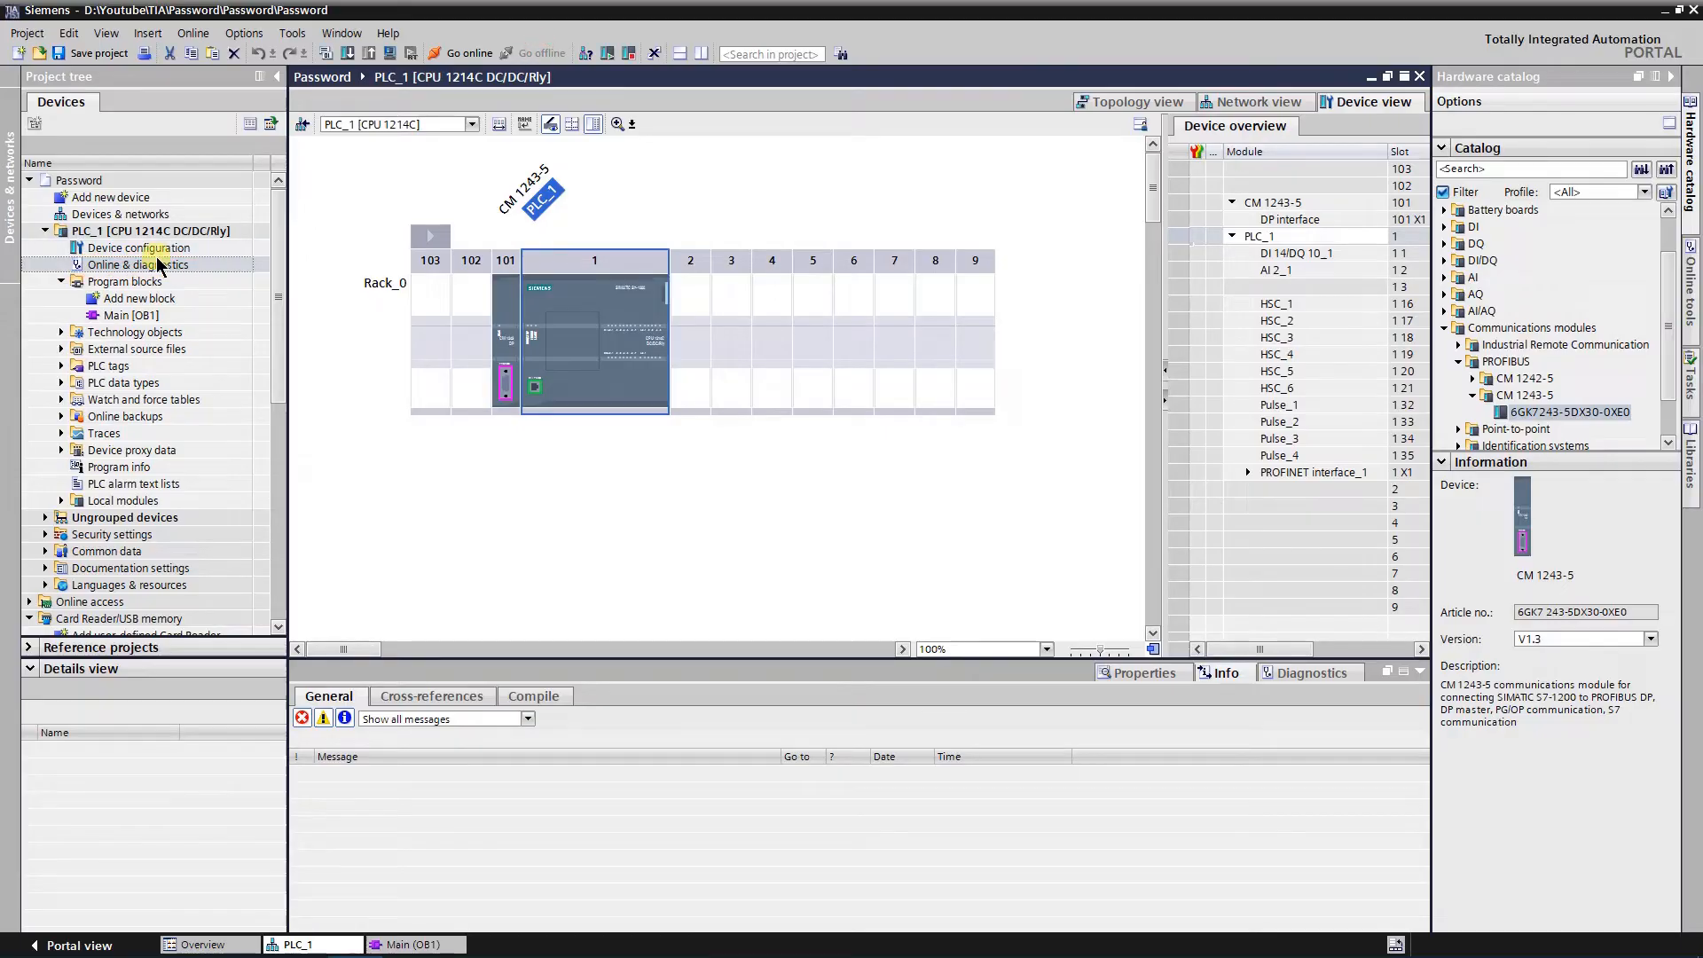
Connect to PLC_1 via Online & diagnostics, see it as Protected, and go to Reset to factory settings.
{"action": "left_click", "coordinate": [139, 264]}
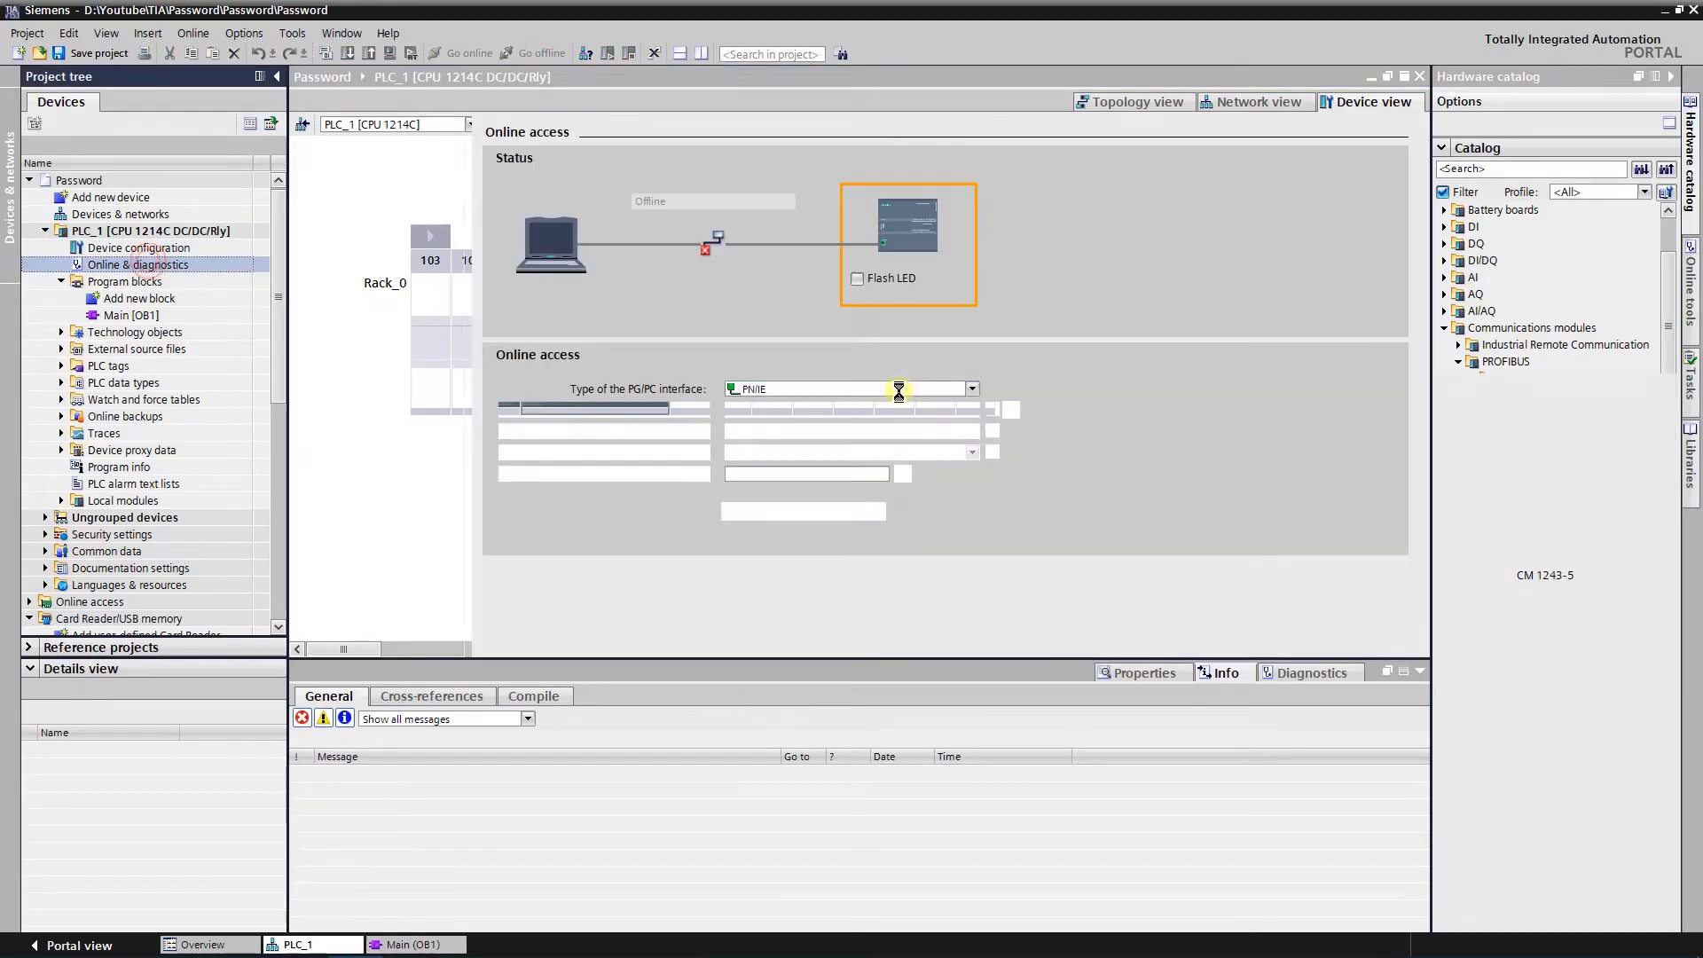
{"action": "left_click", "coordinate": [850, 410]}
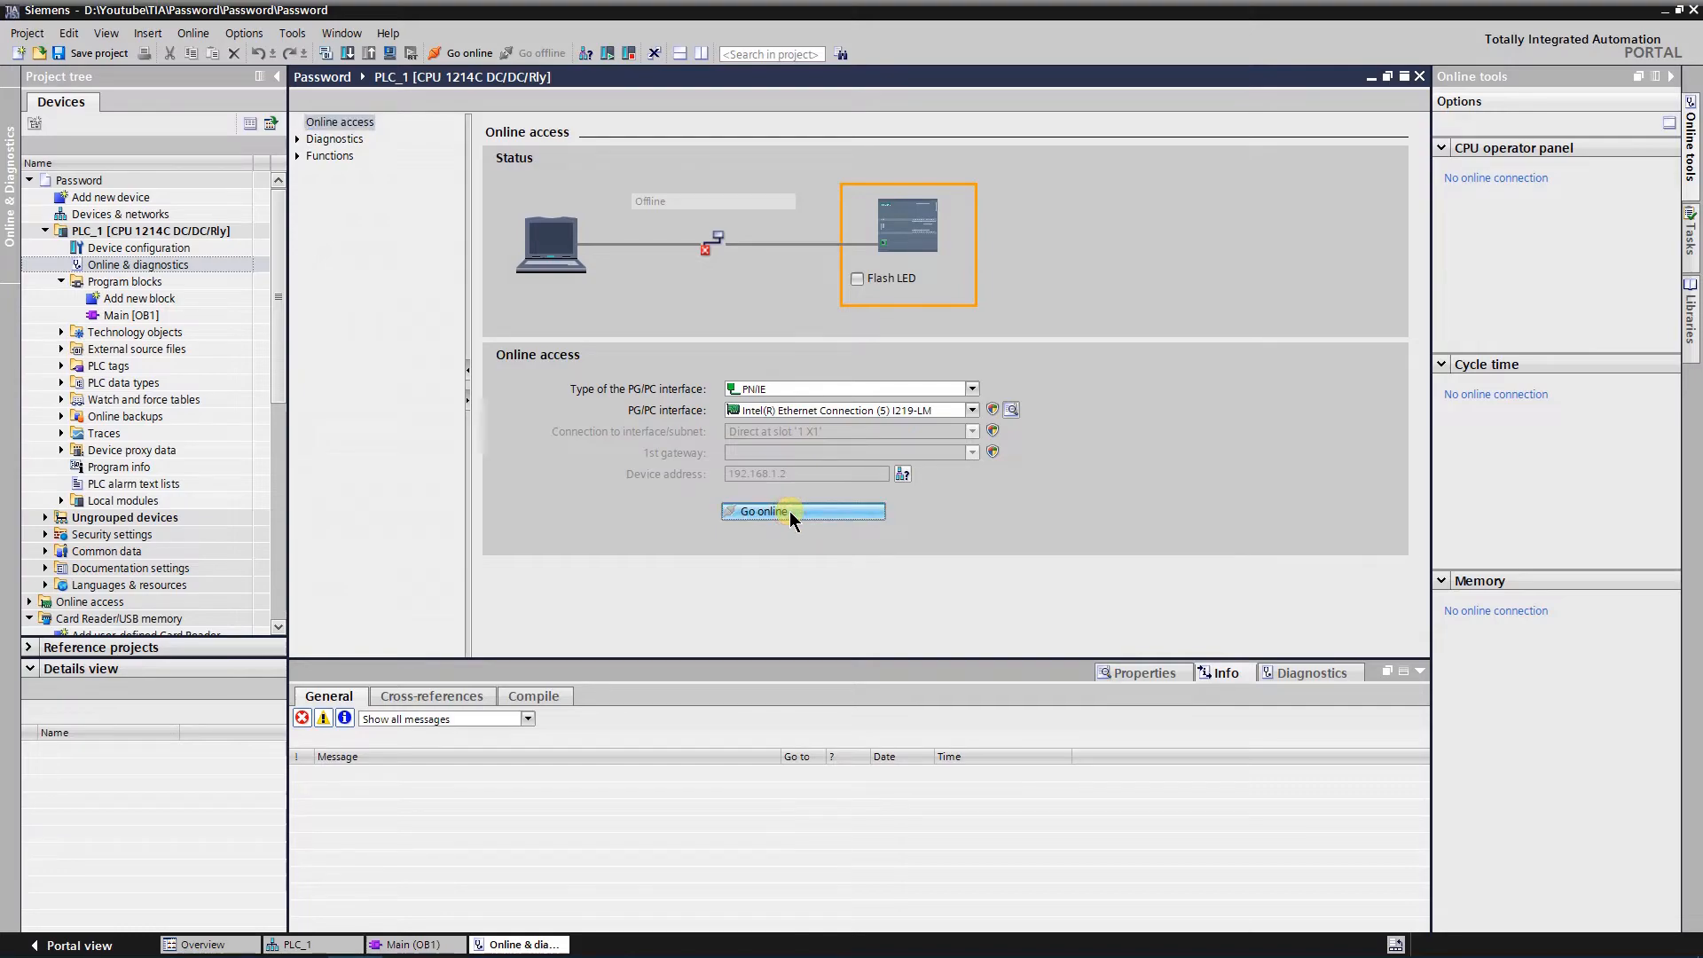
{"action": "left_click", "coordinate": [763, 511]}
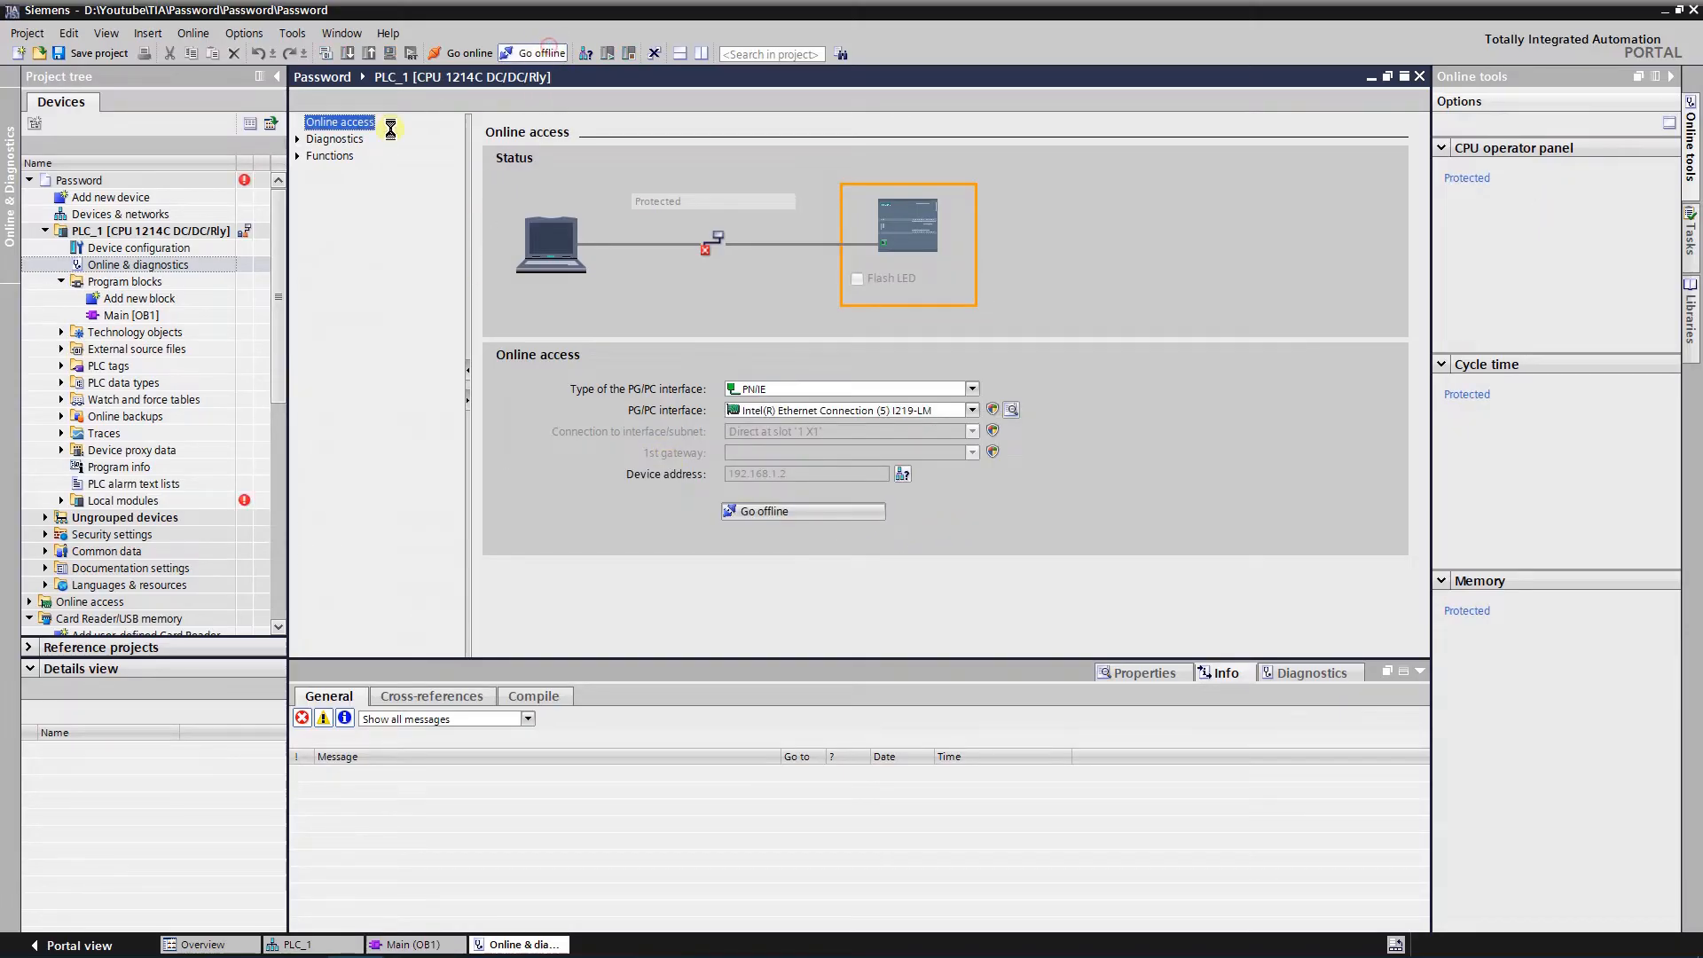
{"action": "left_click", "coordinate": [380, 239]}
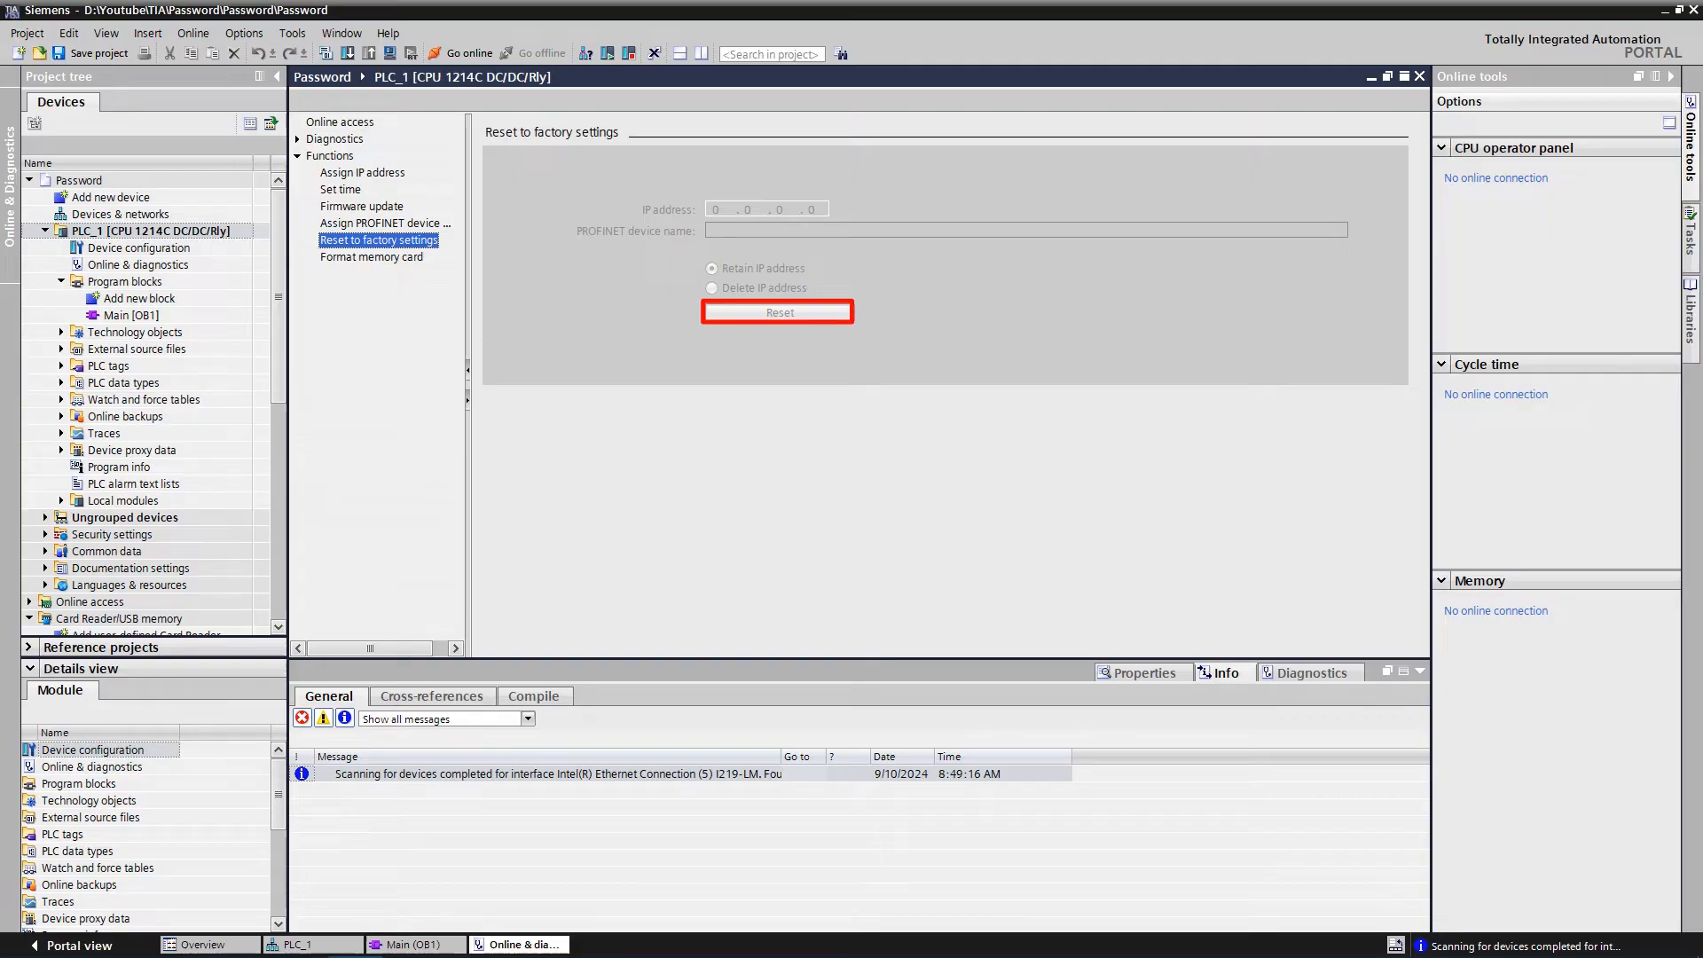
Leave TIA Portal for File Explorer's This PC, where SIMATIC MC (F:) is listed.
{"action": "left_click", "coordinate": [777, 312]}
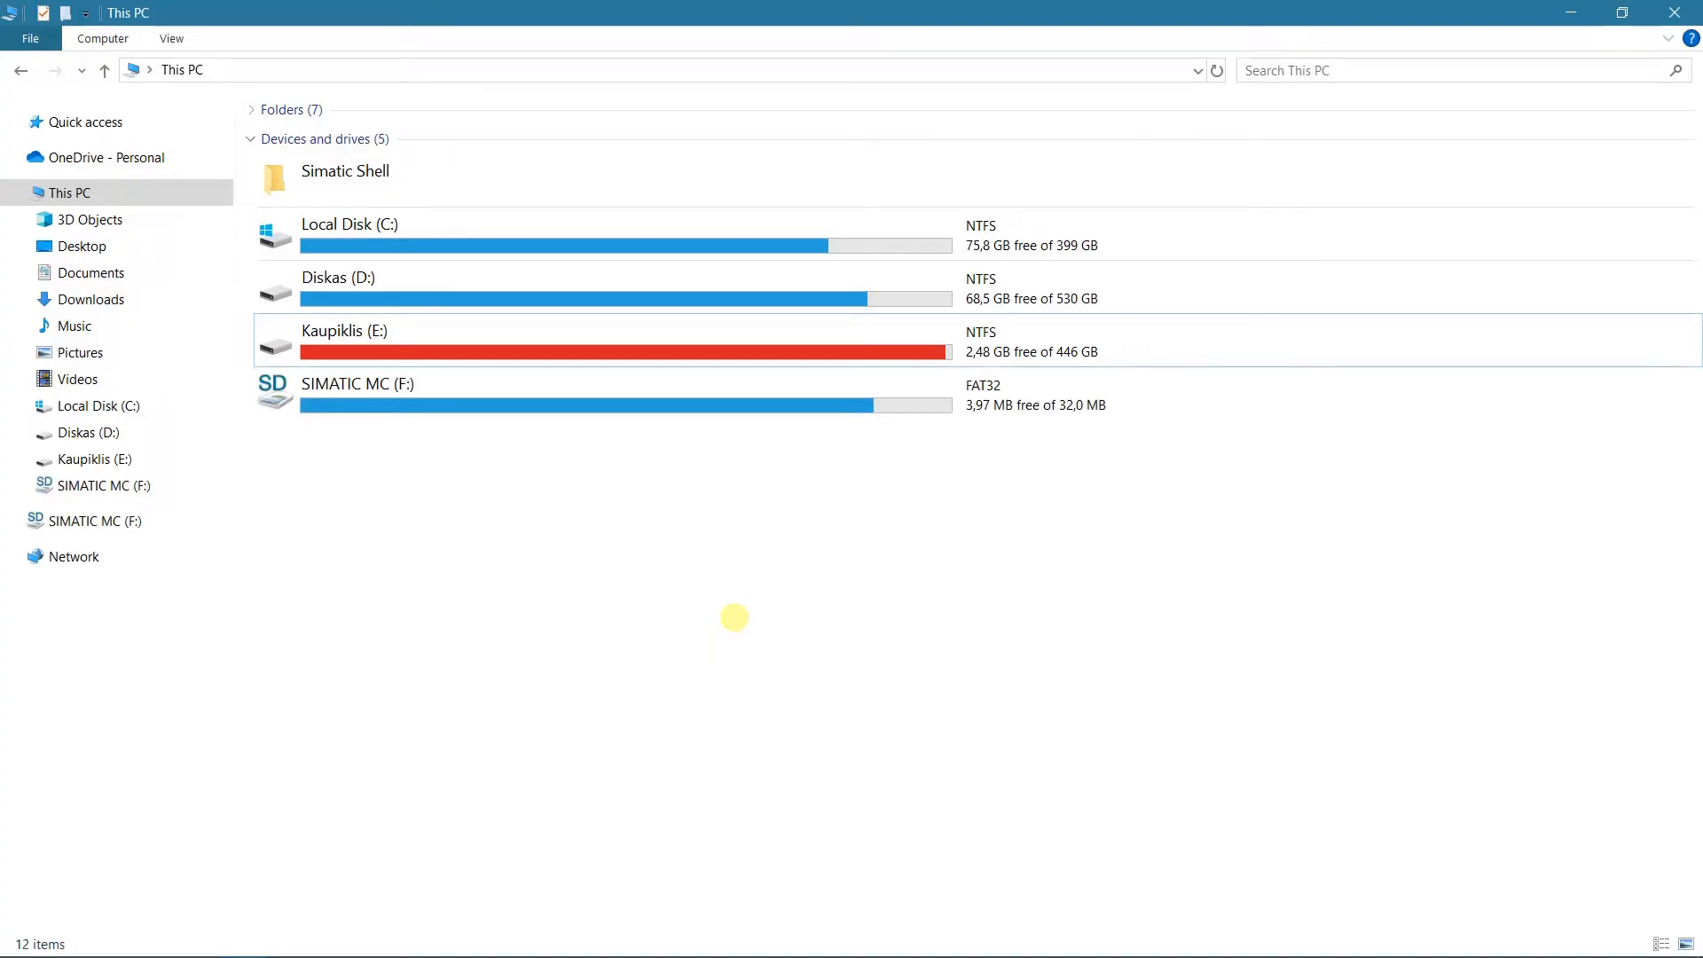
{"action": "left_click", "coordinate": [357, 394]}
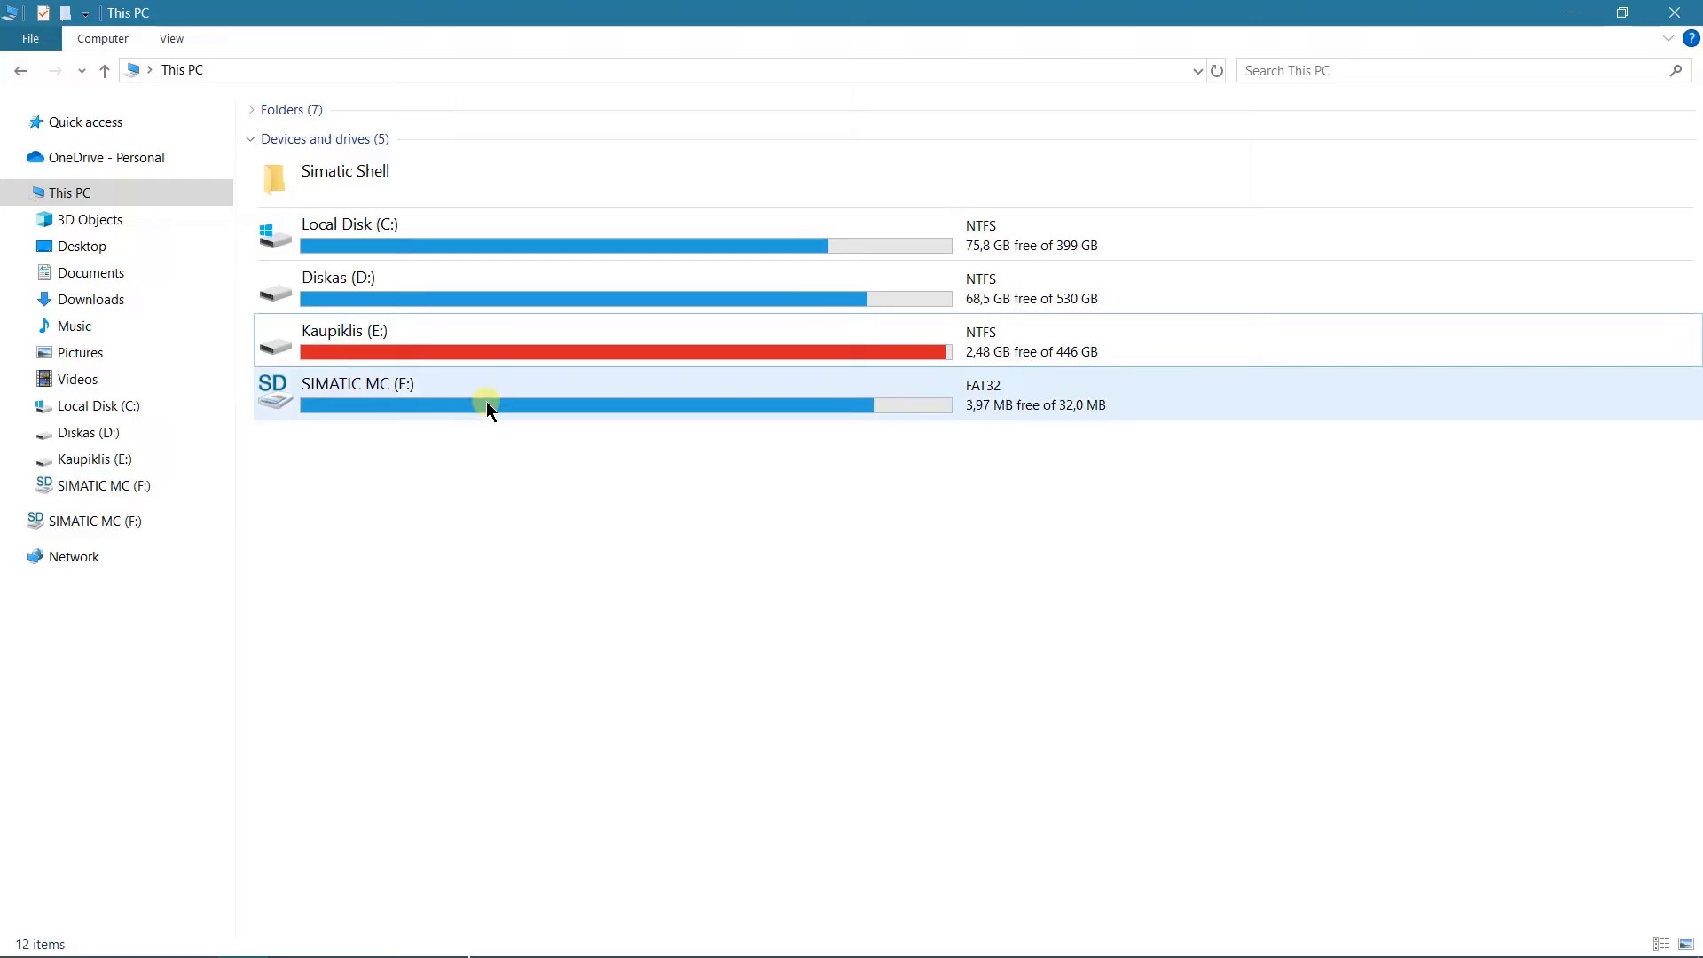
{"action": "double_click", "coordinate": [356, 394]}
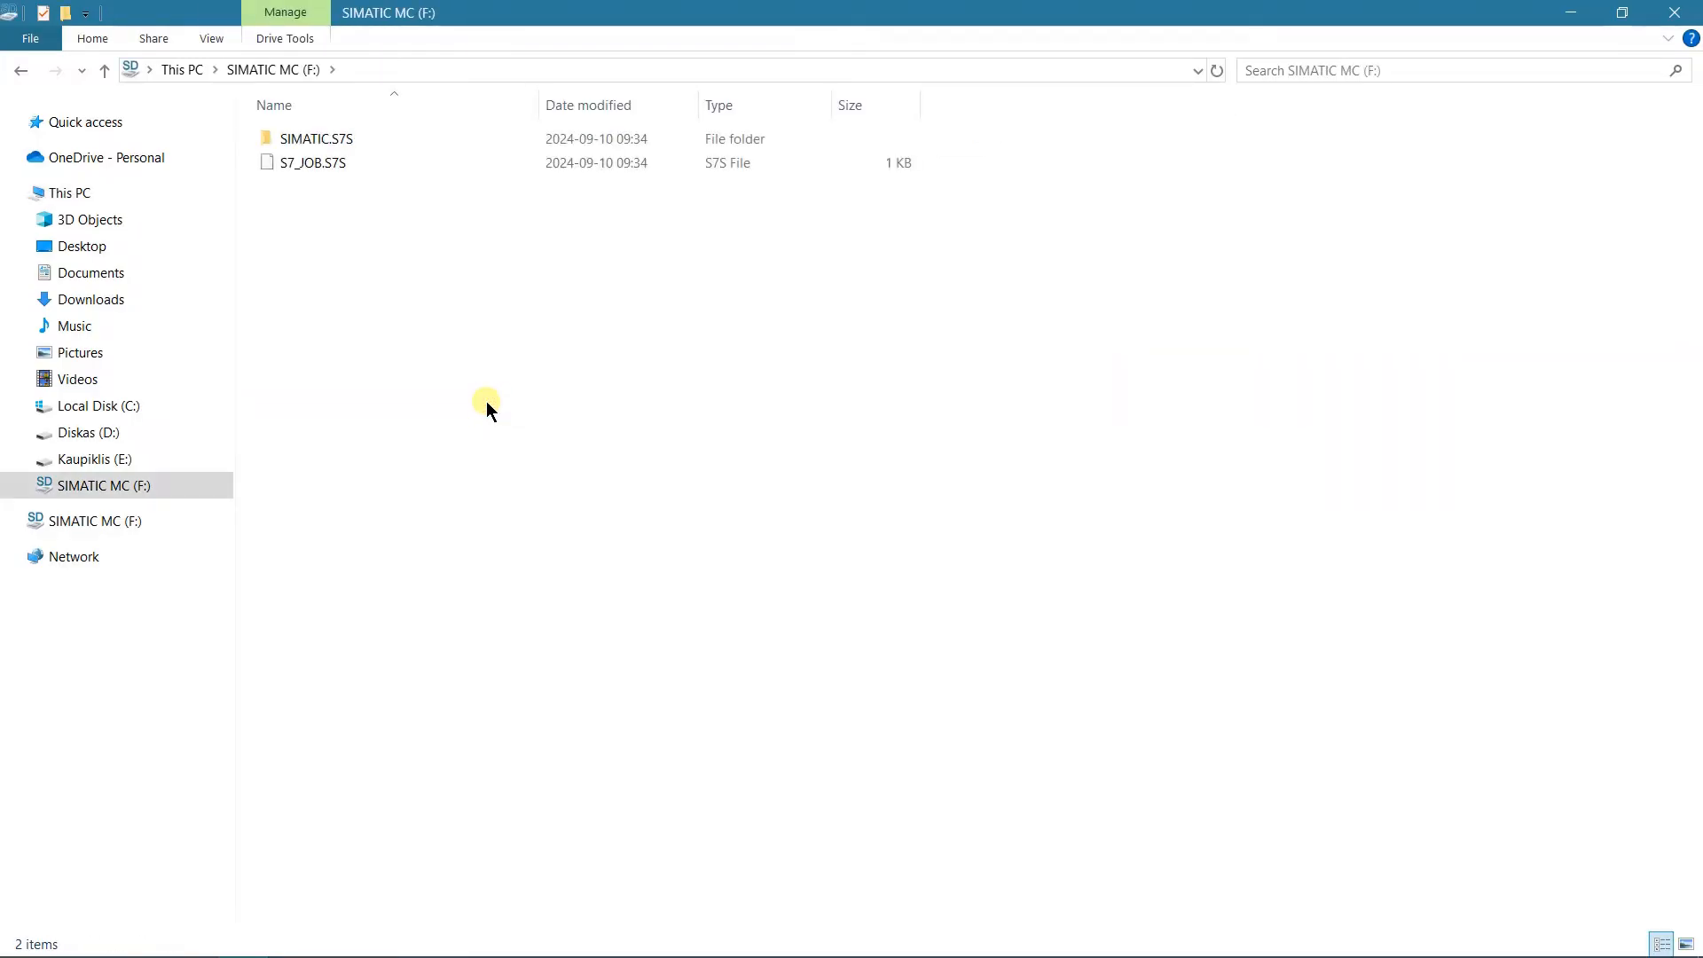
{"action": "mouse_move", "coordinate": [426, 280]}
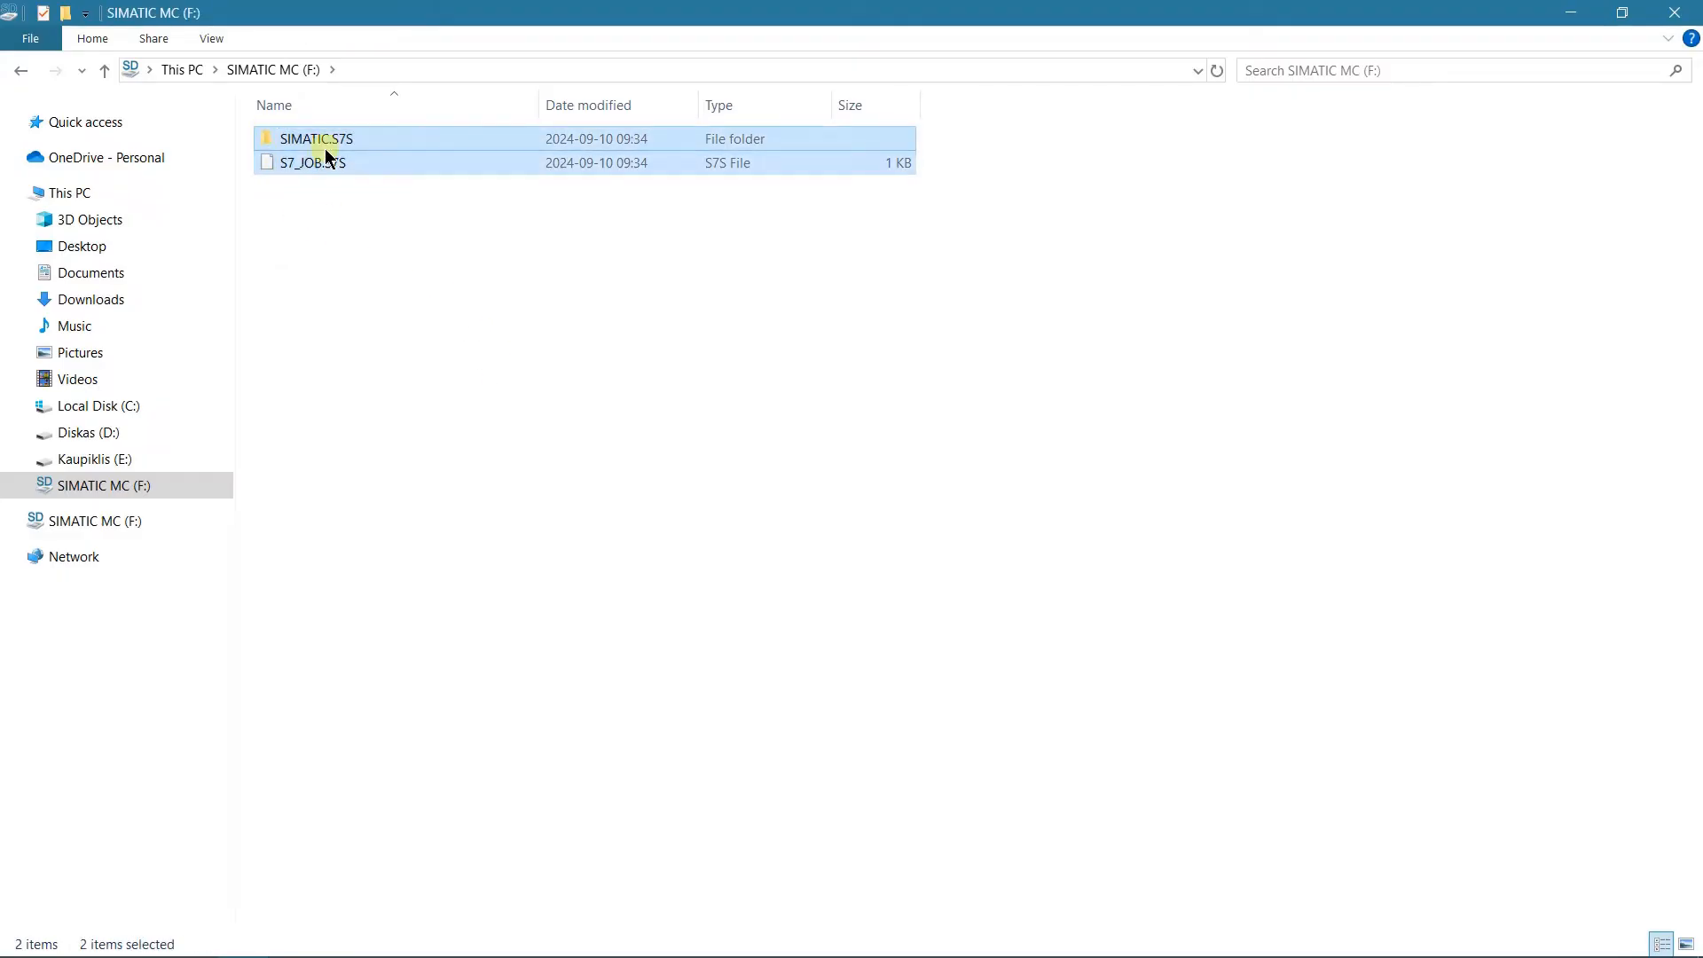
Permanently delete SIMATIC.S7S and S7_JOB.S7S from the SIMATIC MC (F:) card.
{"action": "right_click", "coordinate": [316, 138]}
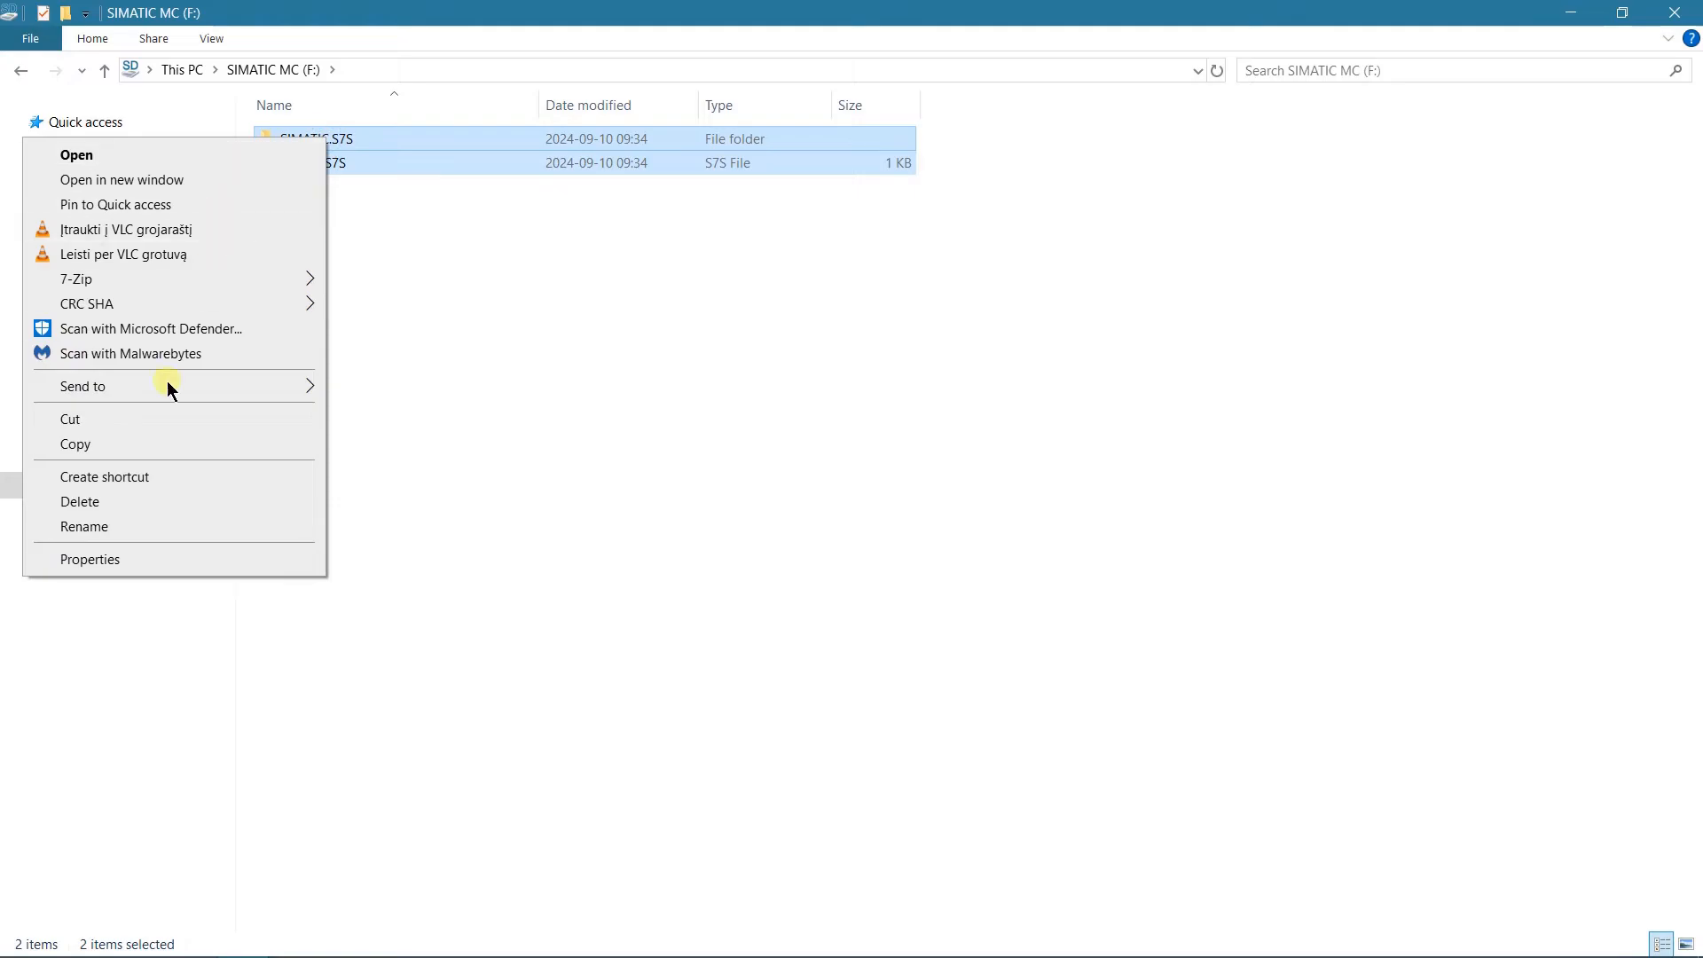
{"action": "left_click", "coordinate": [79, 500]}
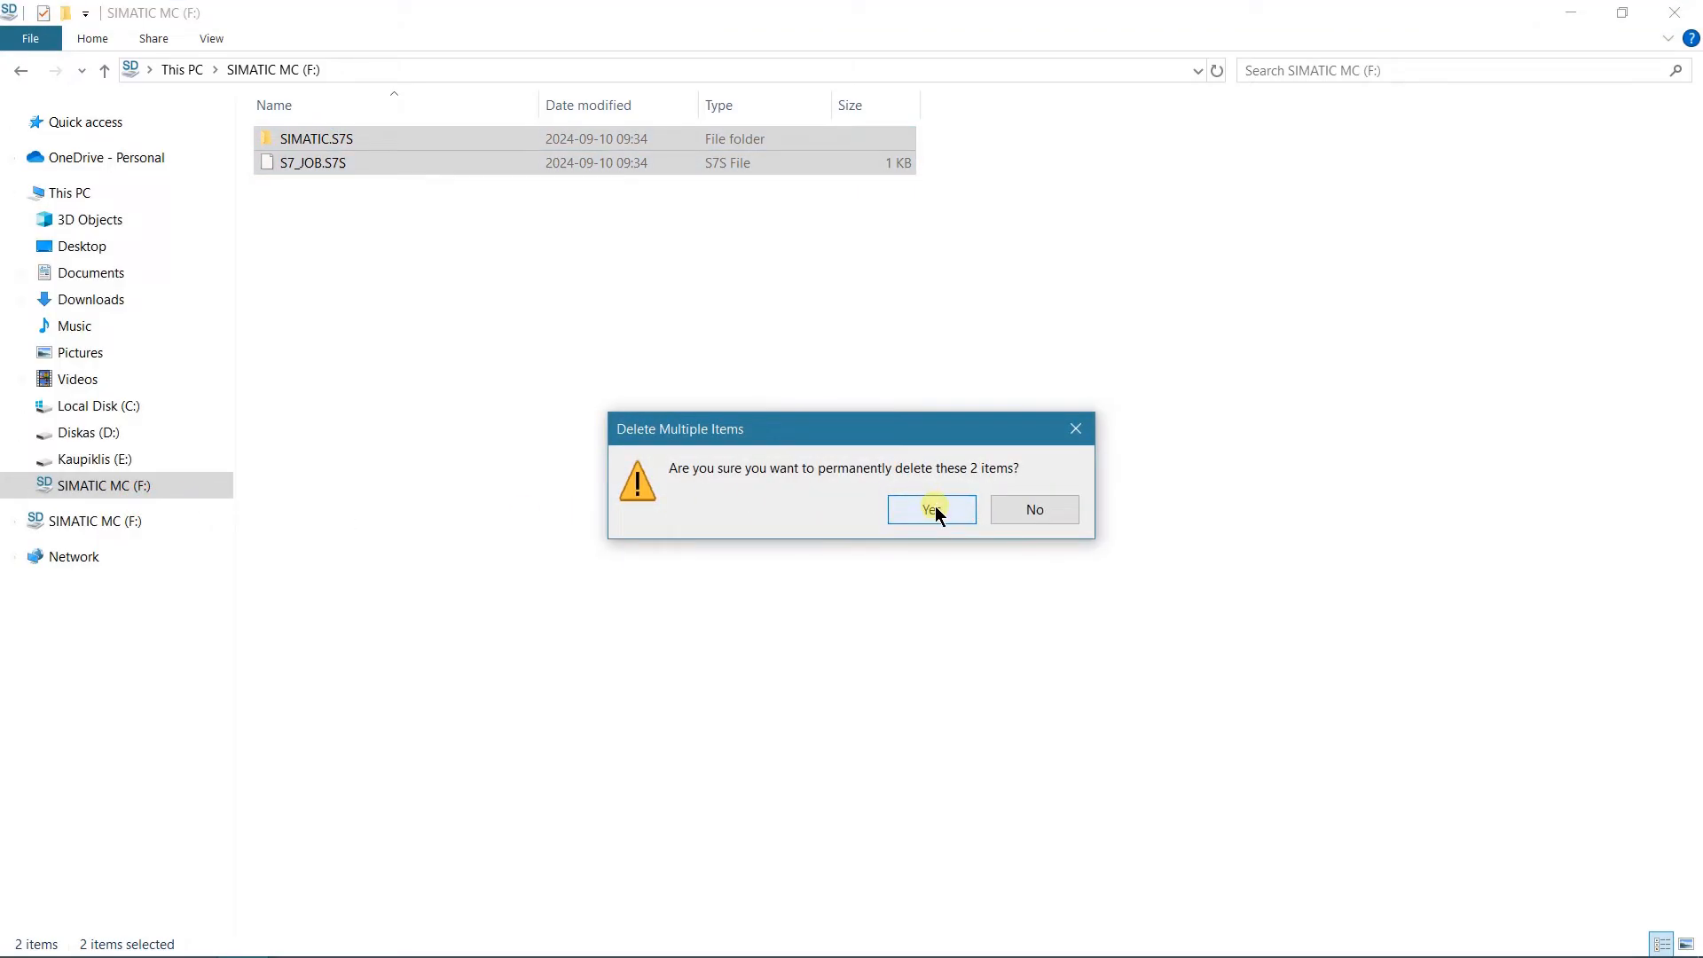
{"action": "left_click", "coordinate": [930, 509]}
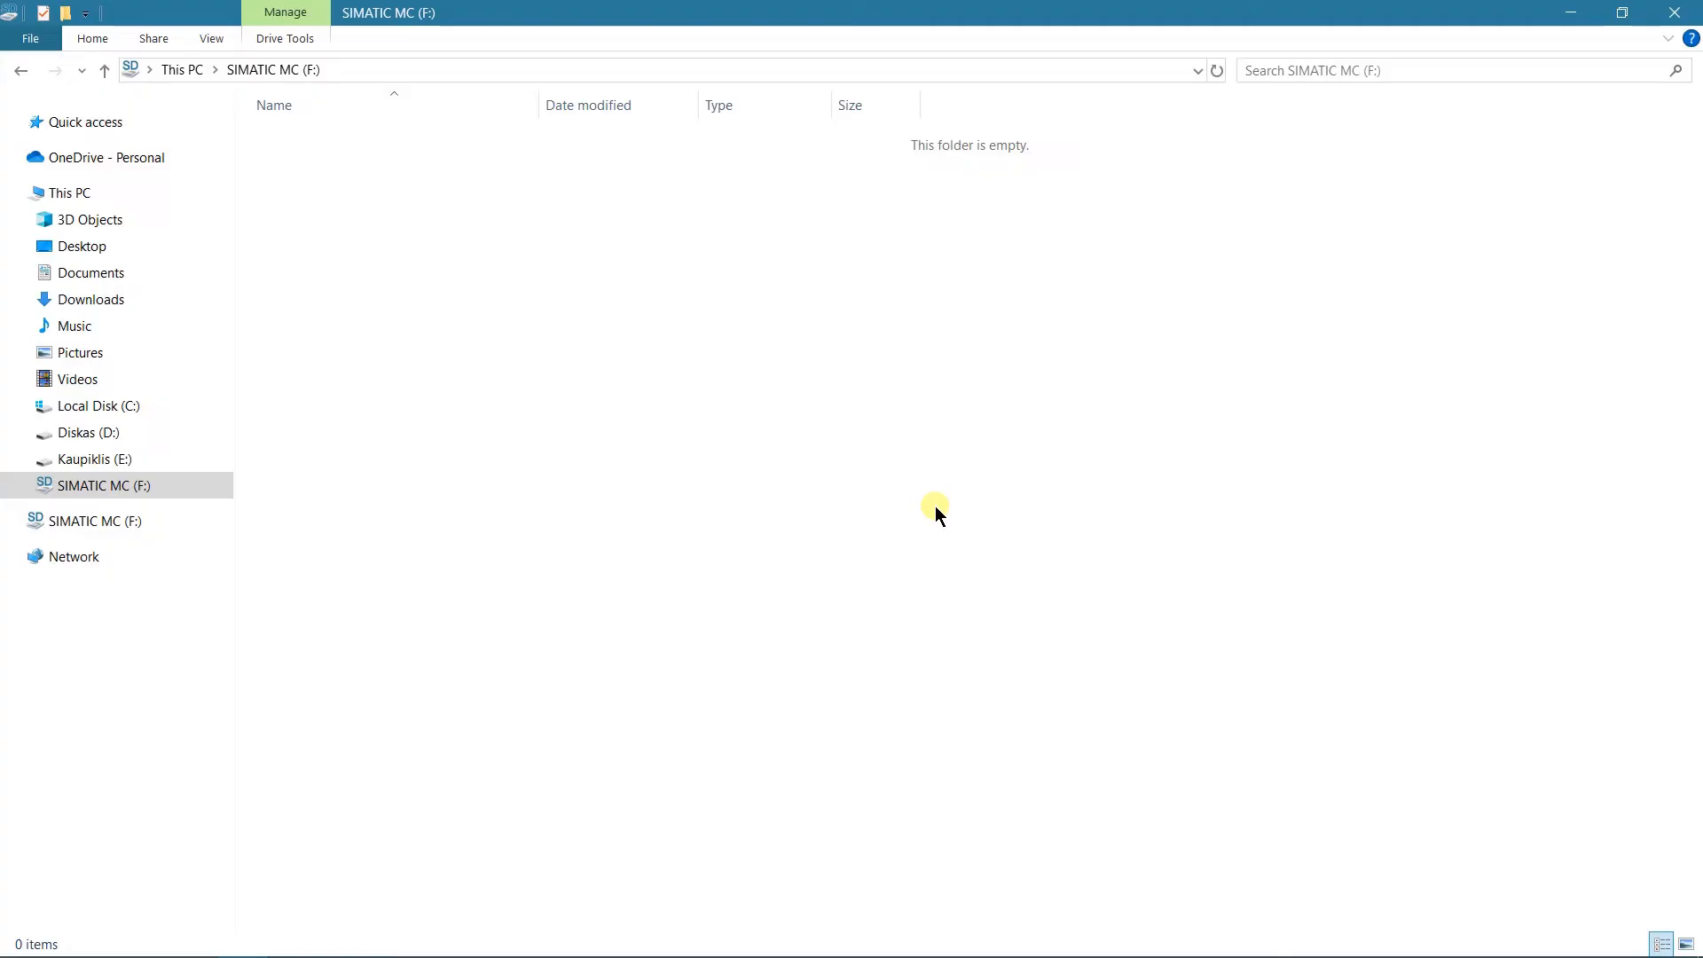
{"action": "mouse_move", "coordinate": [1068, 418]}
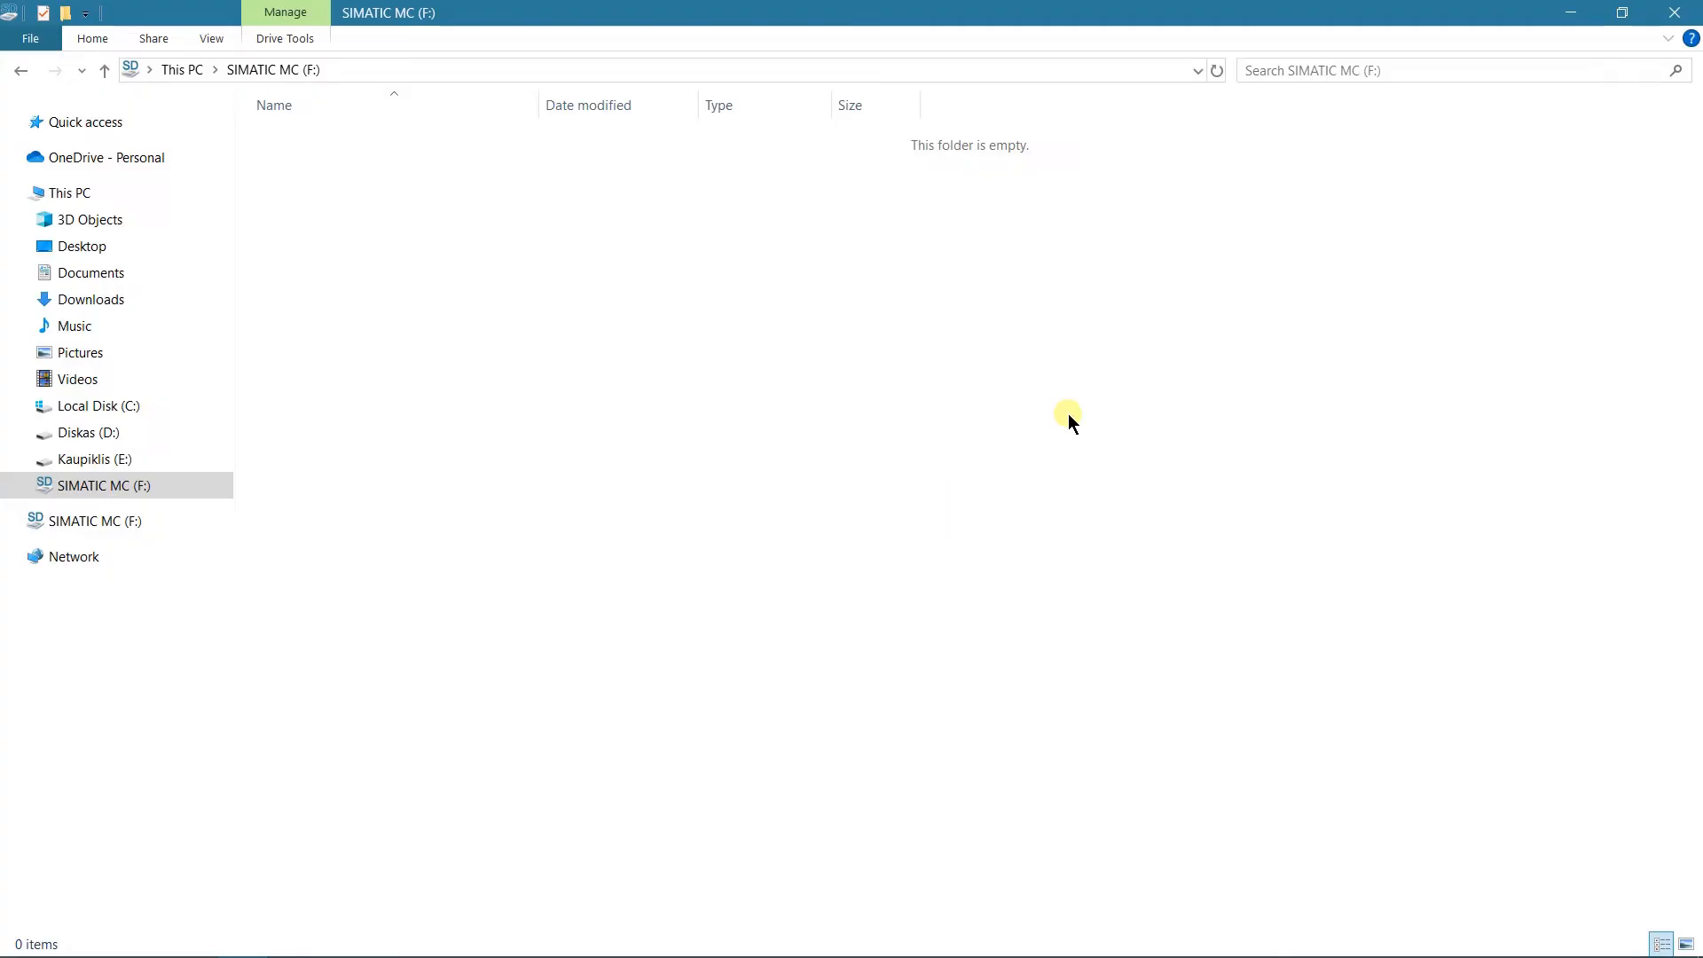
{"action": "mouse_move", "coordinate": [775, 559]}
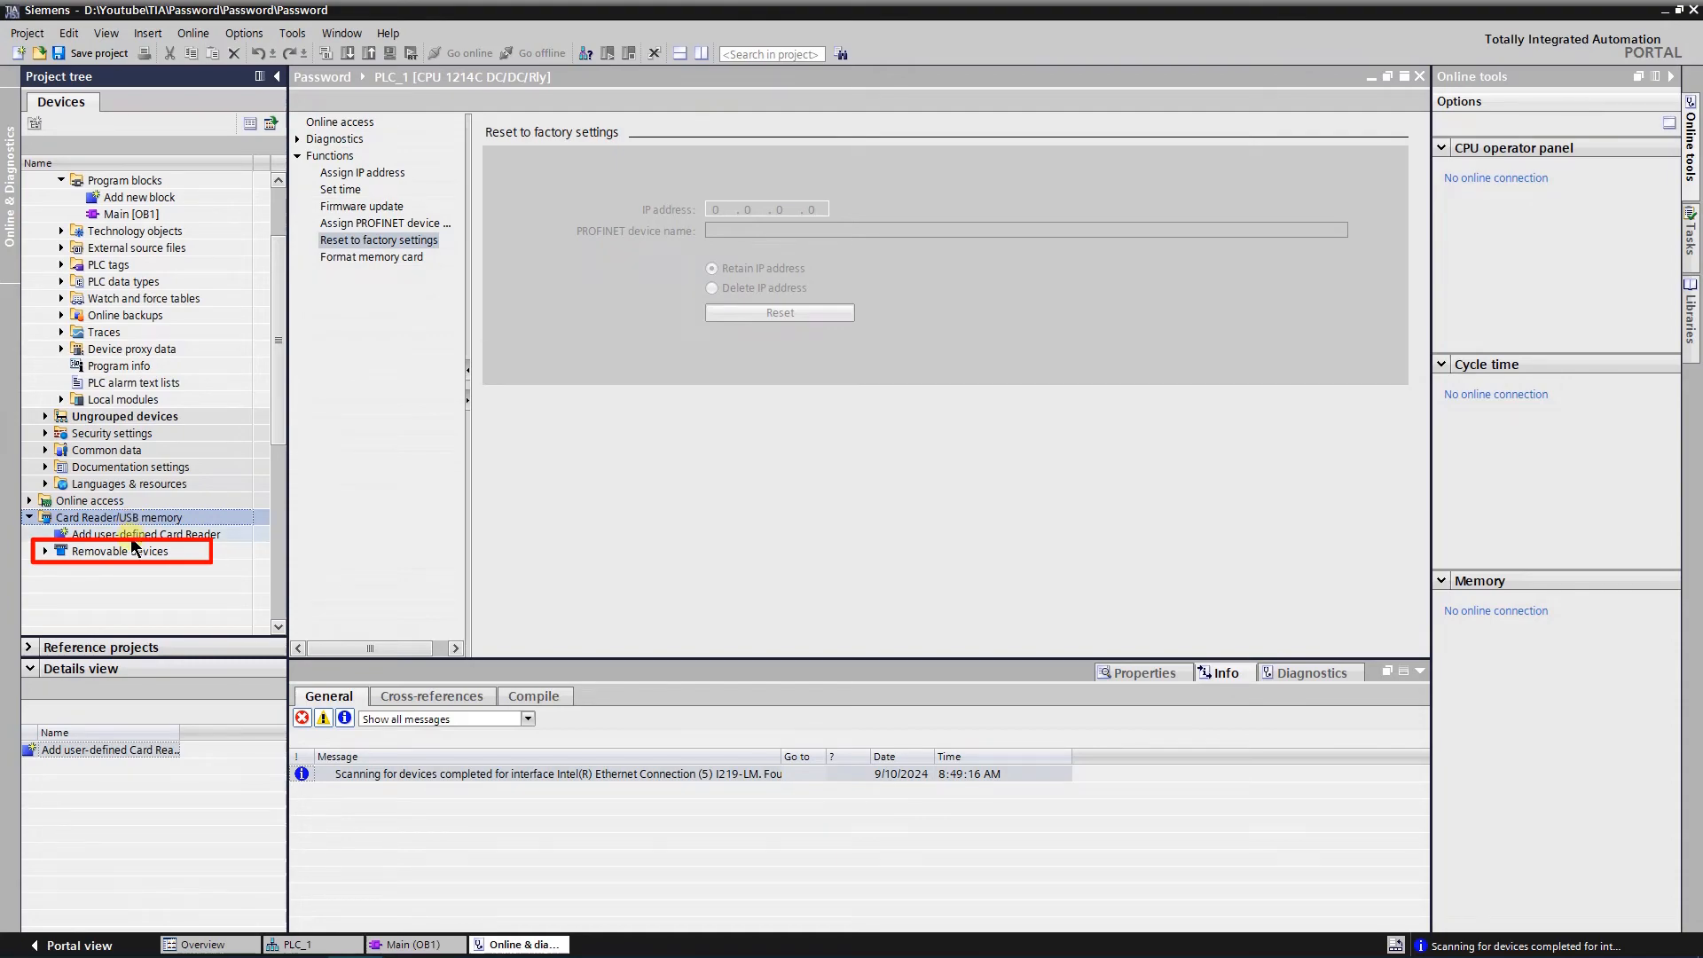
Expand Removable devices, select (F:) SIMATIC MC and show its context menu.
{"action": "left_click", "coordinate": [46, 550]}
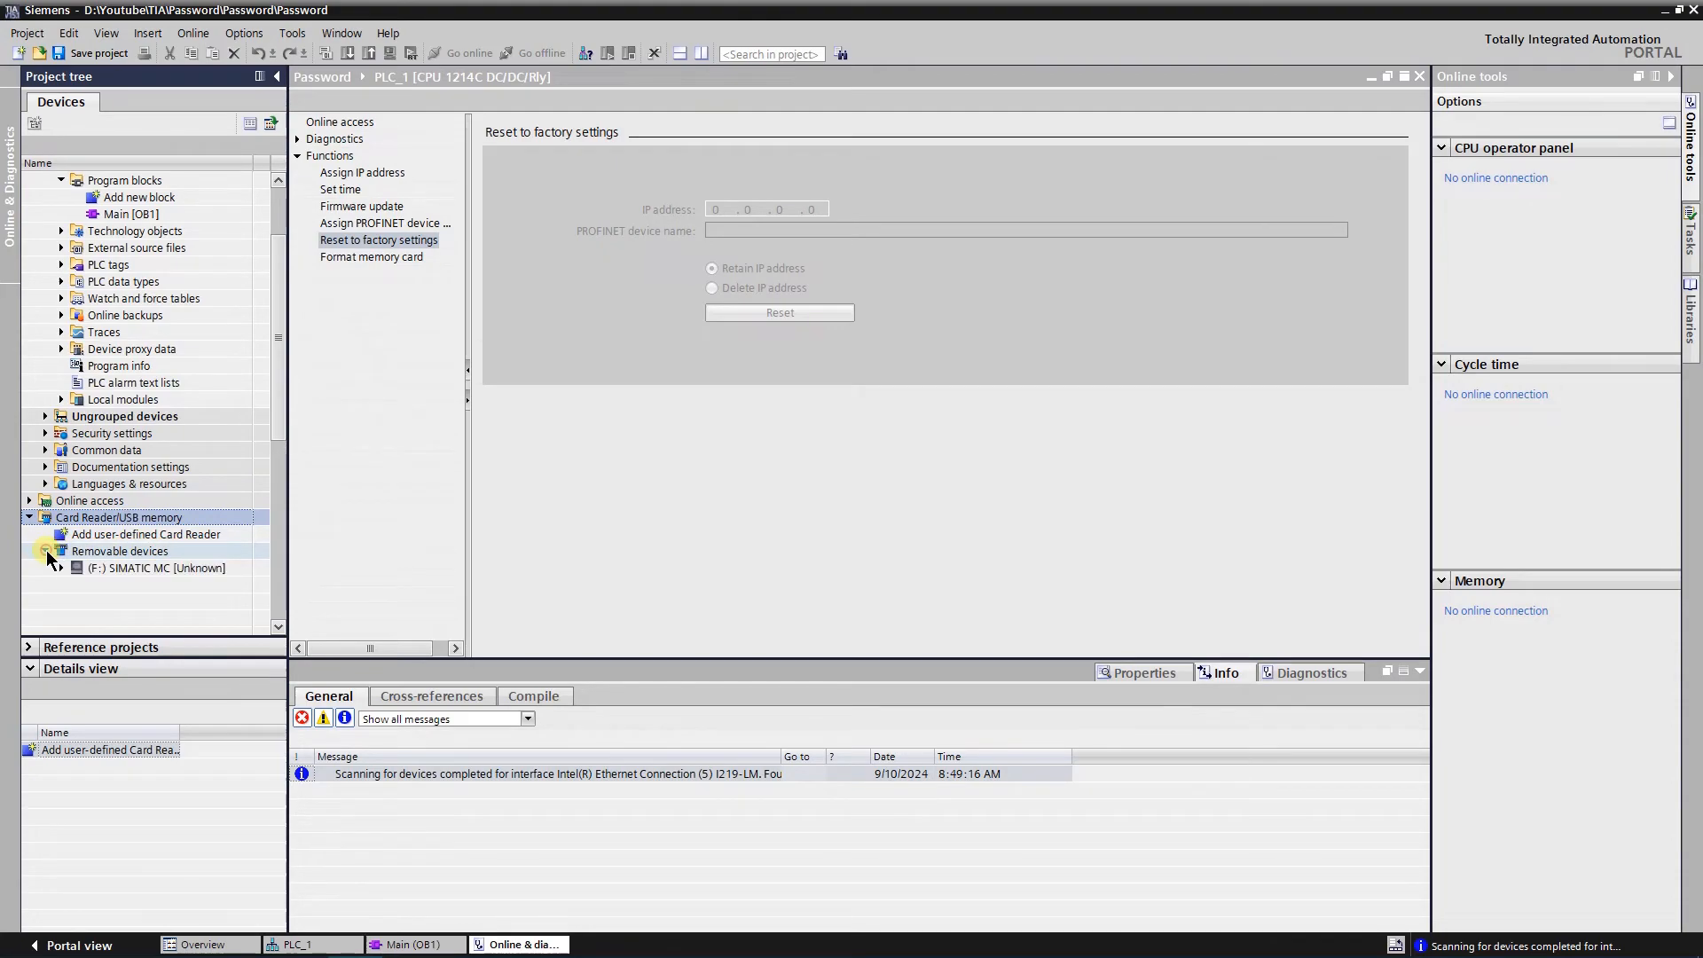
{"action": "left_click", "coordinate": [160, 568]}
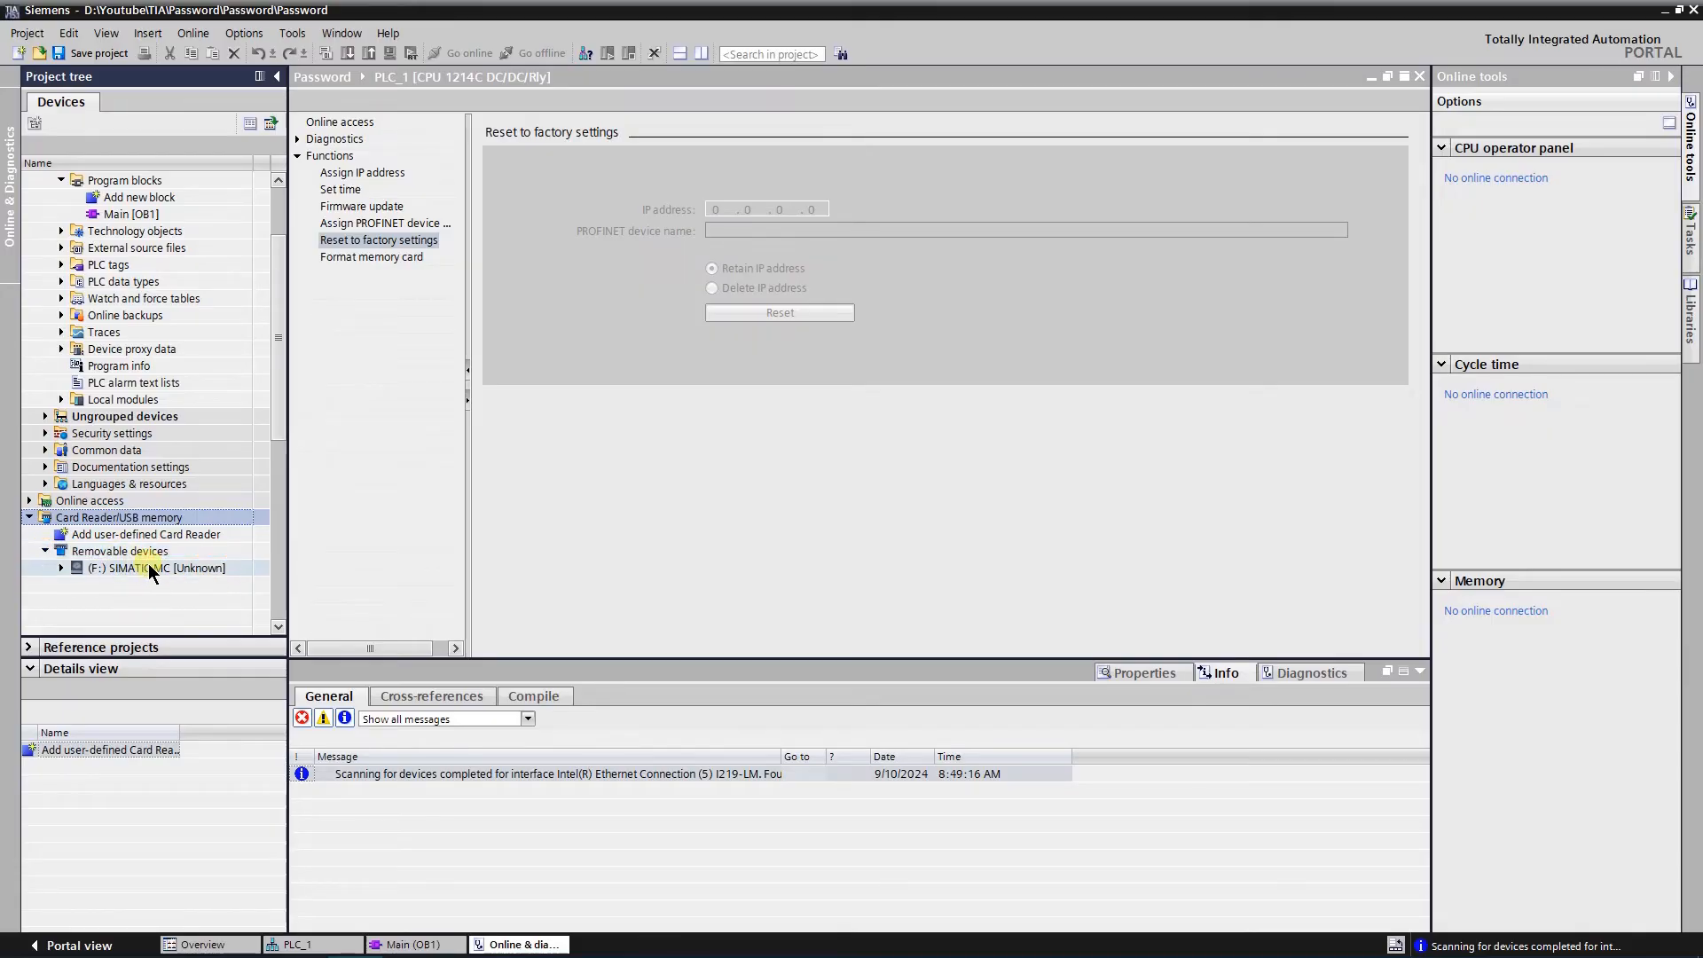
{"action": "left_click", "coordinate": [163, 568]}
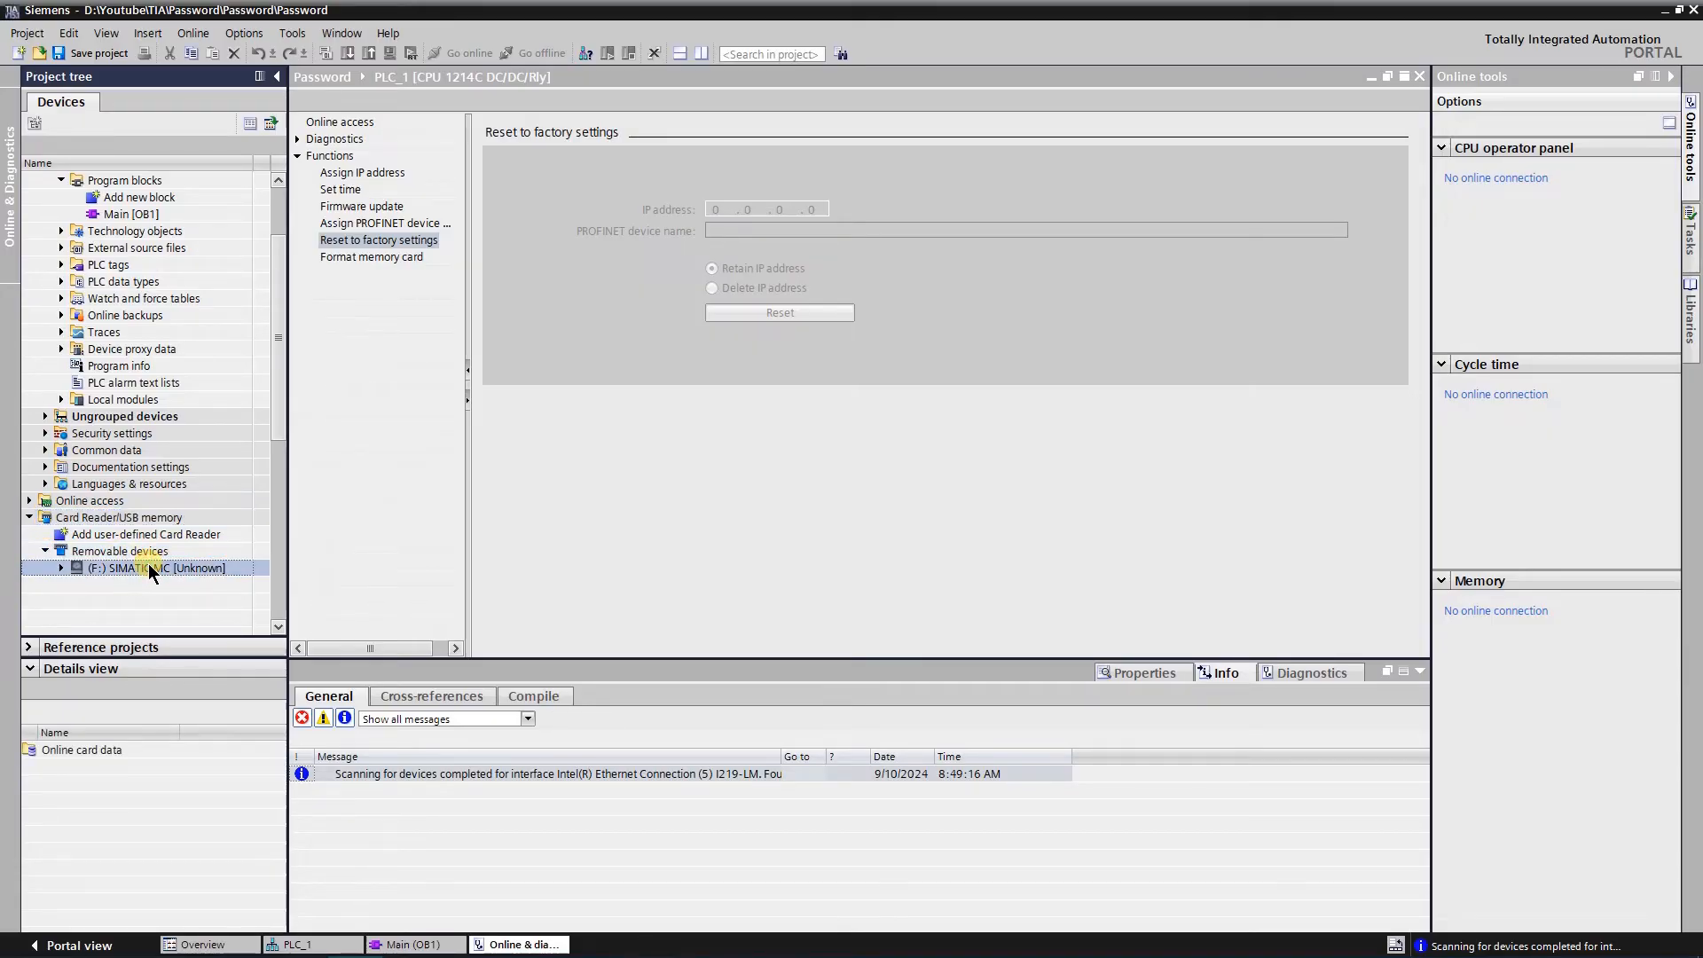
{"action": "right_click", "coordinate": [153, 567]}
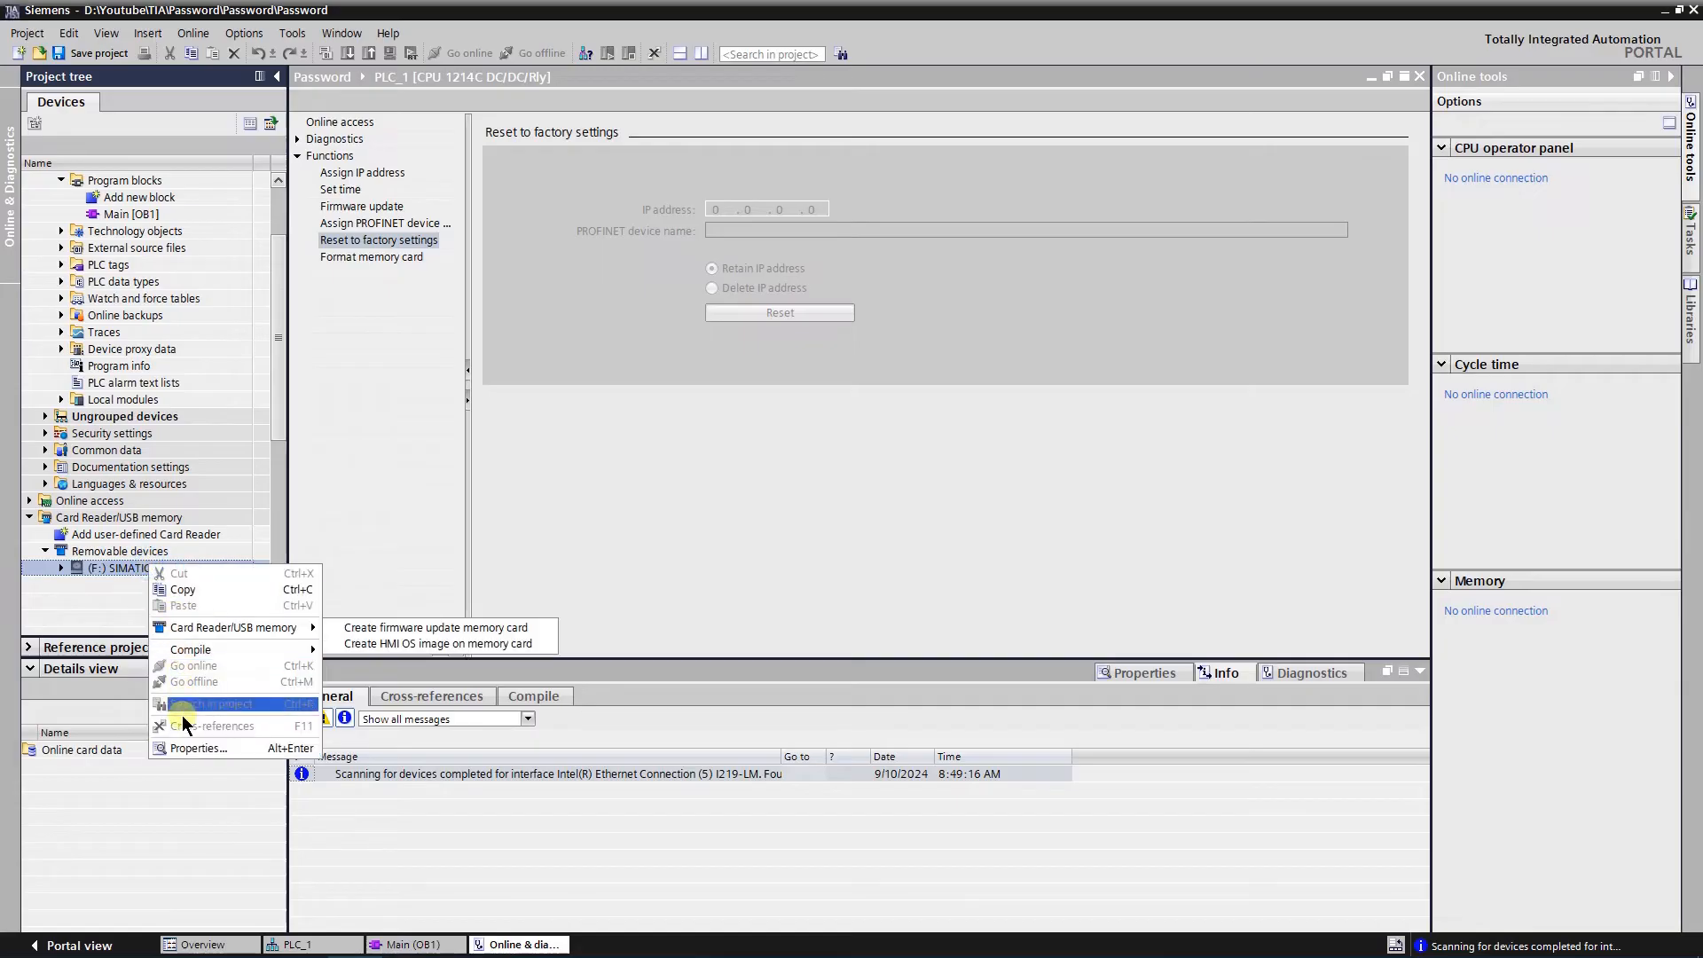
In the memory card's Properties, set Card type to Transfer and confirm.
{"action": "left_click", "coordinate": [198, 747]}
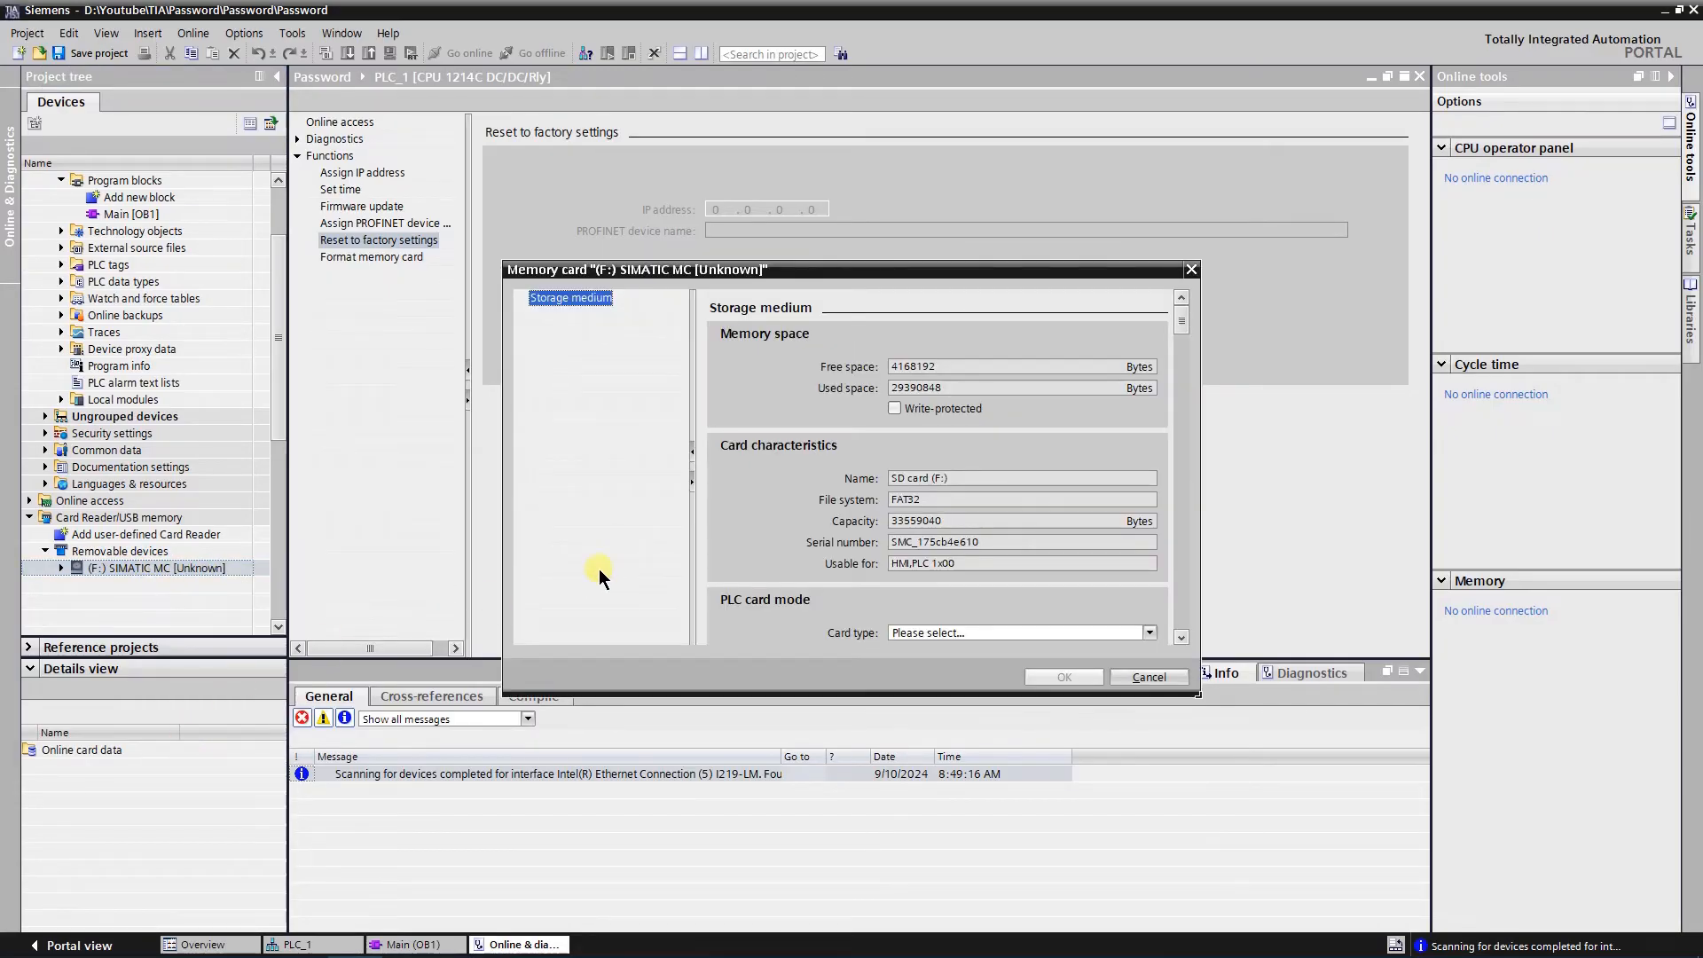
{"action": "mouse_move", "coordinate": [948, 651]}
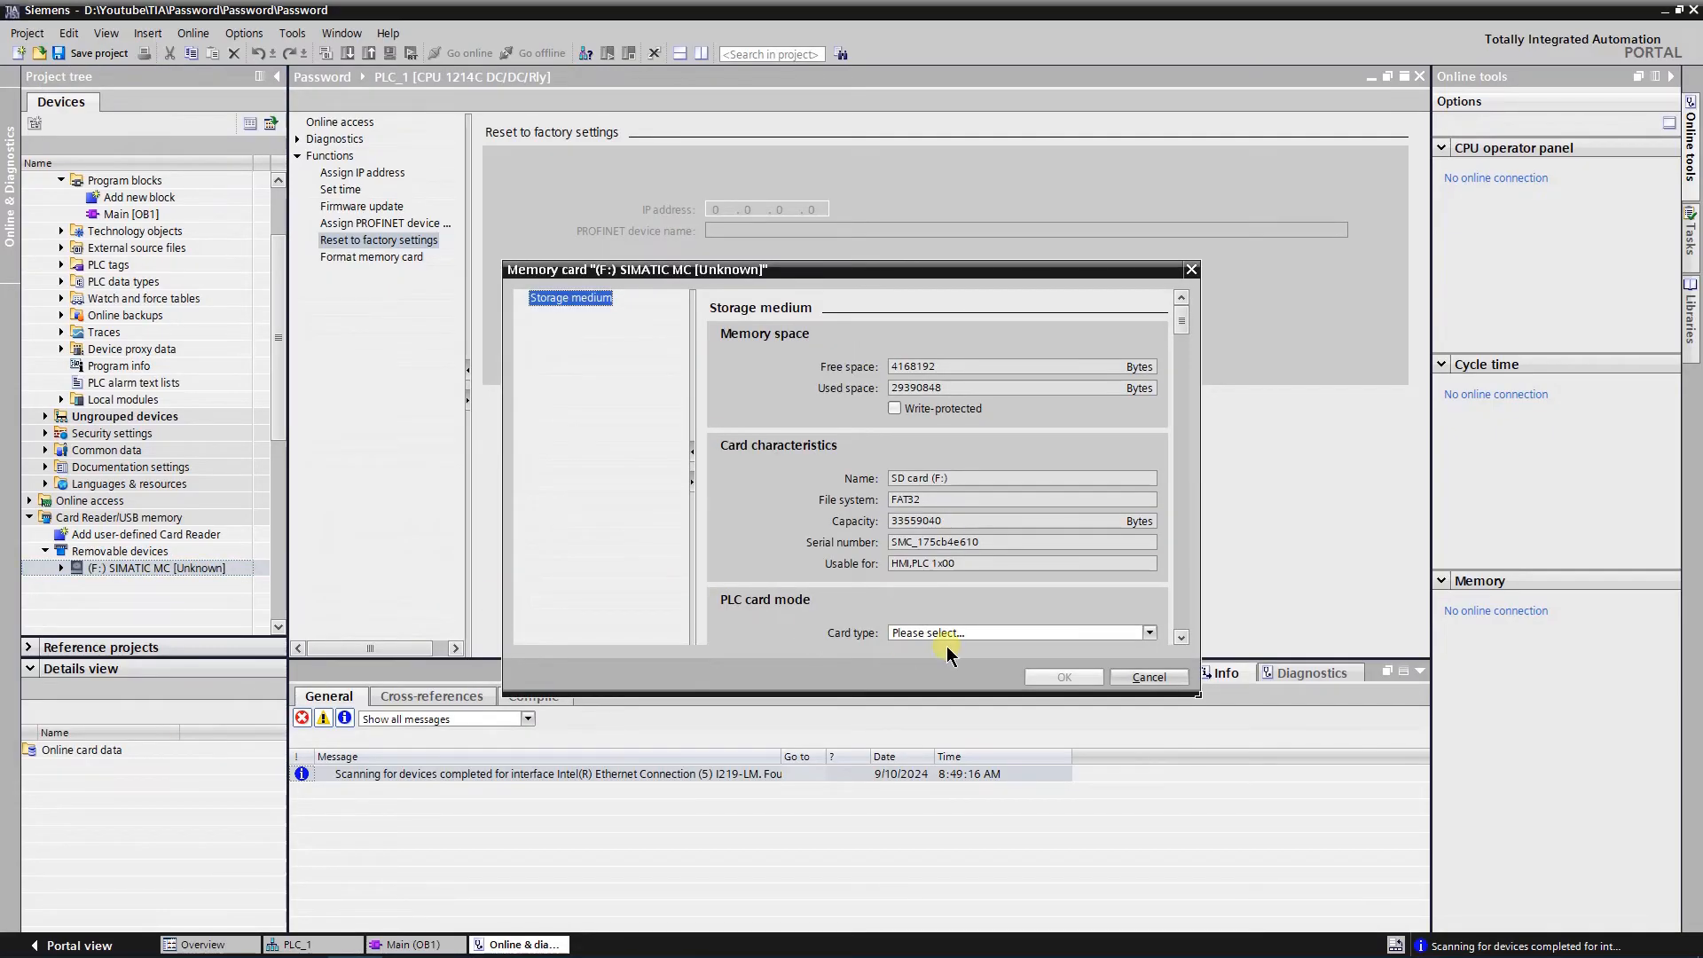
{"action": "left_click", "coordinate": [1148, 631]}
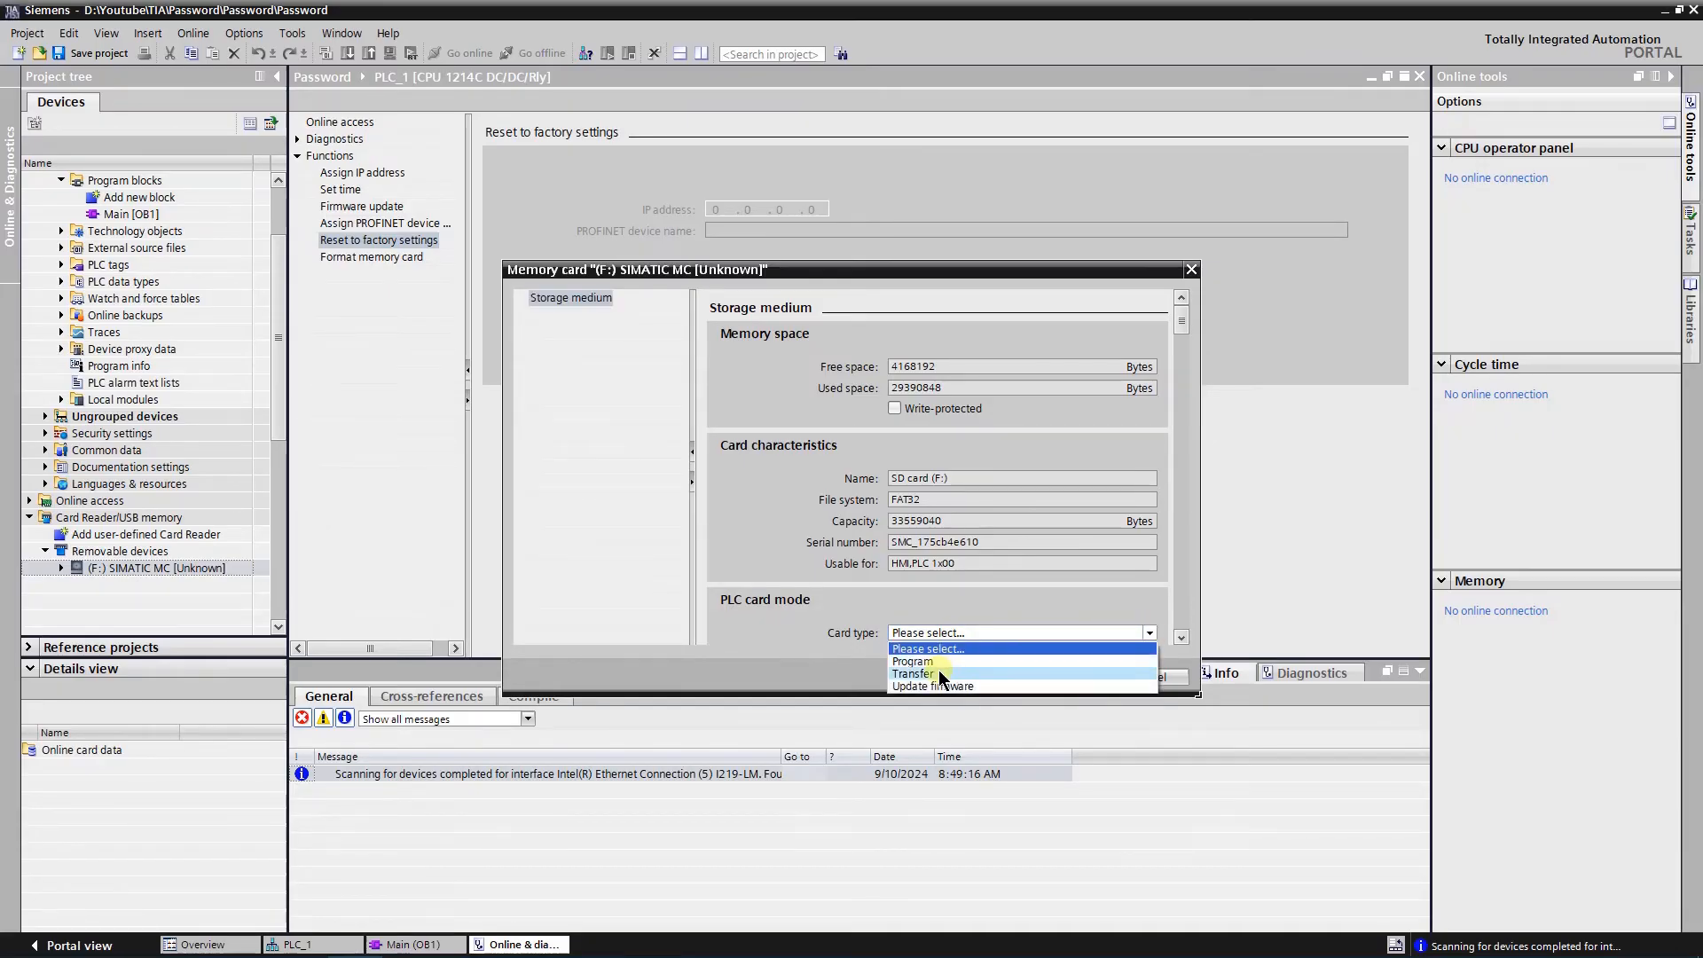
{"action": "mouse_move", "coordinate": [951, 676]}
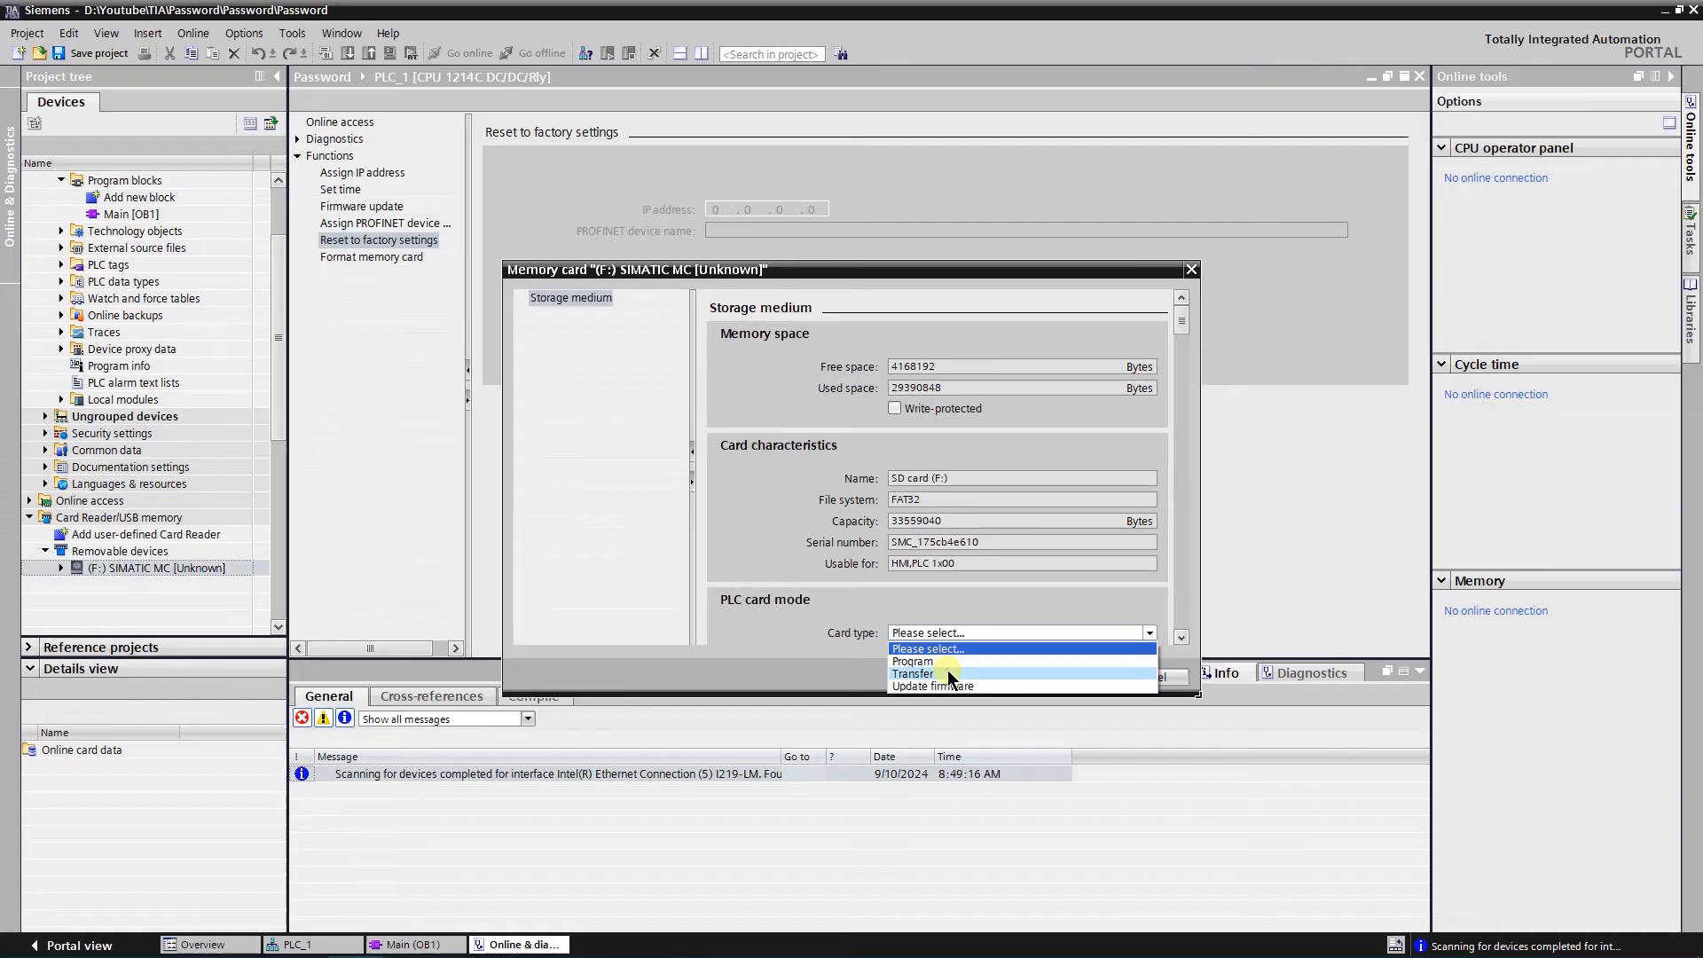
{"action": "left_click", "coordinate": [916, 674]}
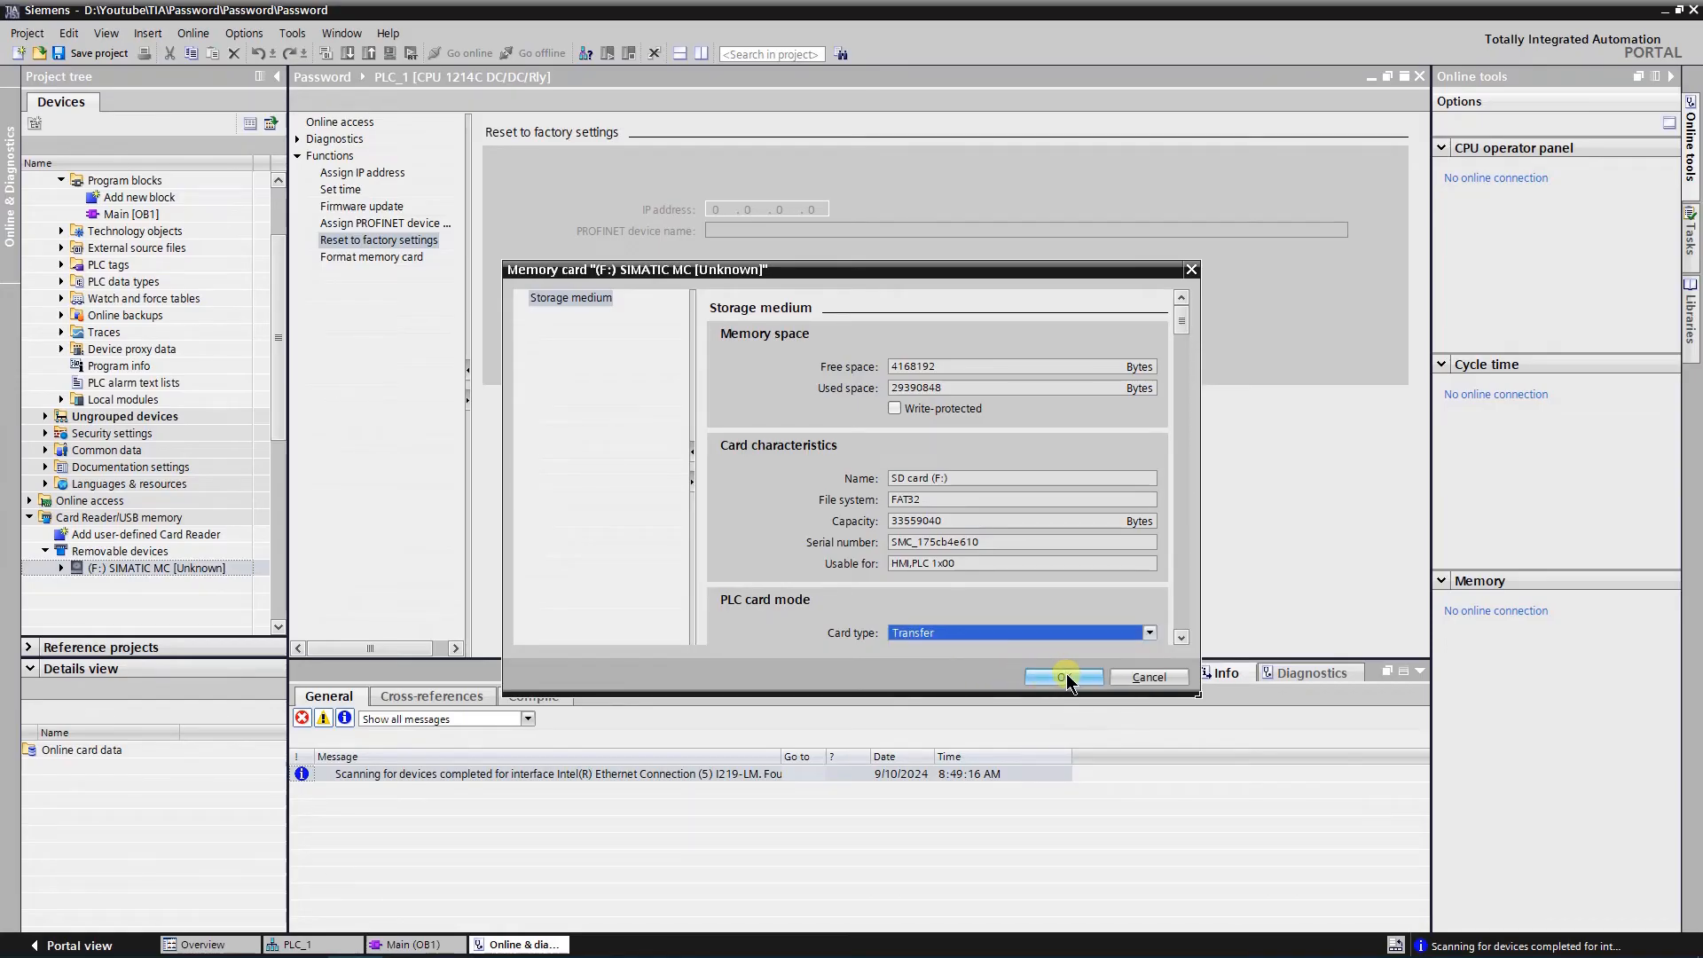
{"action": "left_click", "coordinate": [1063, 676]}
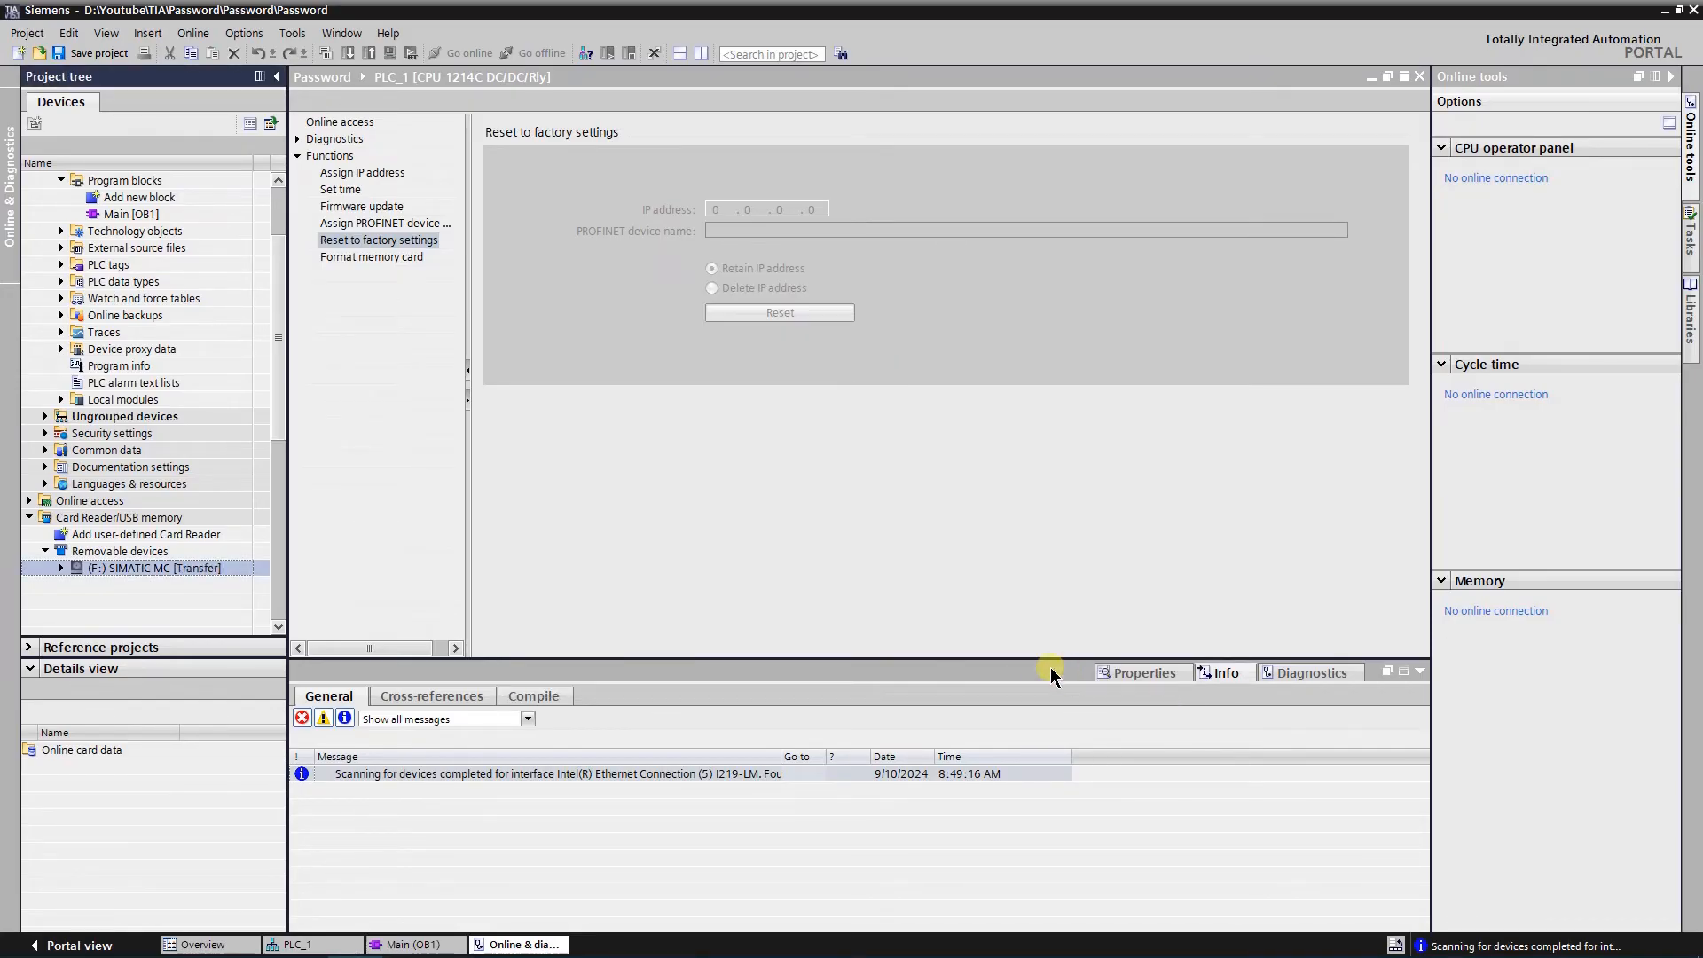
{"action": "mouse_move", "coordinate": [858, 549]}
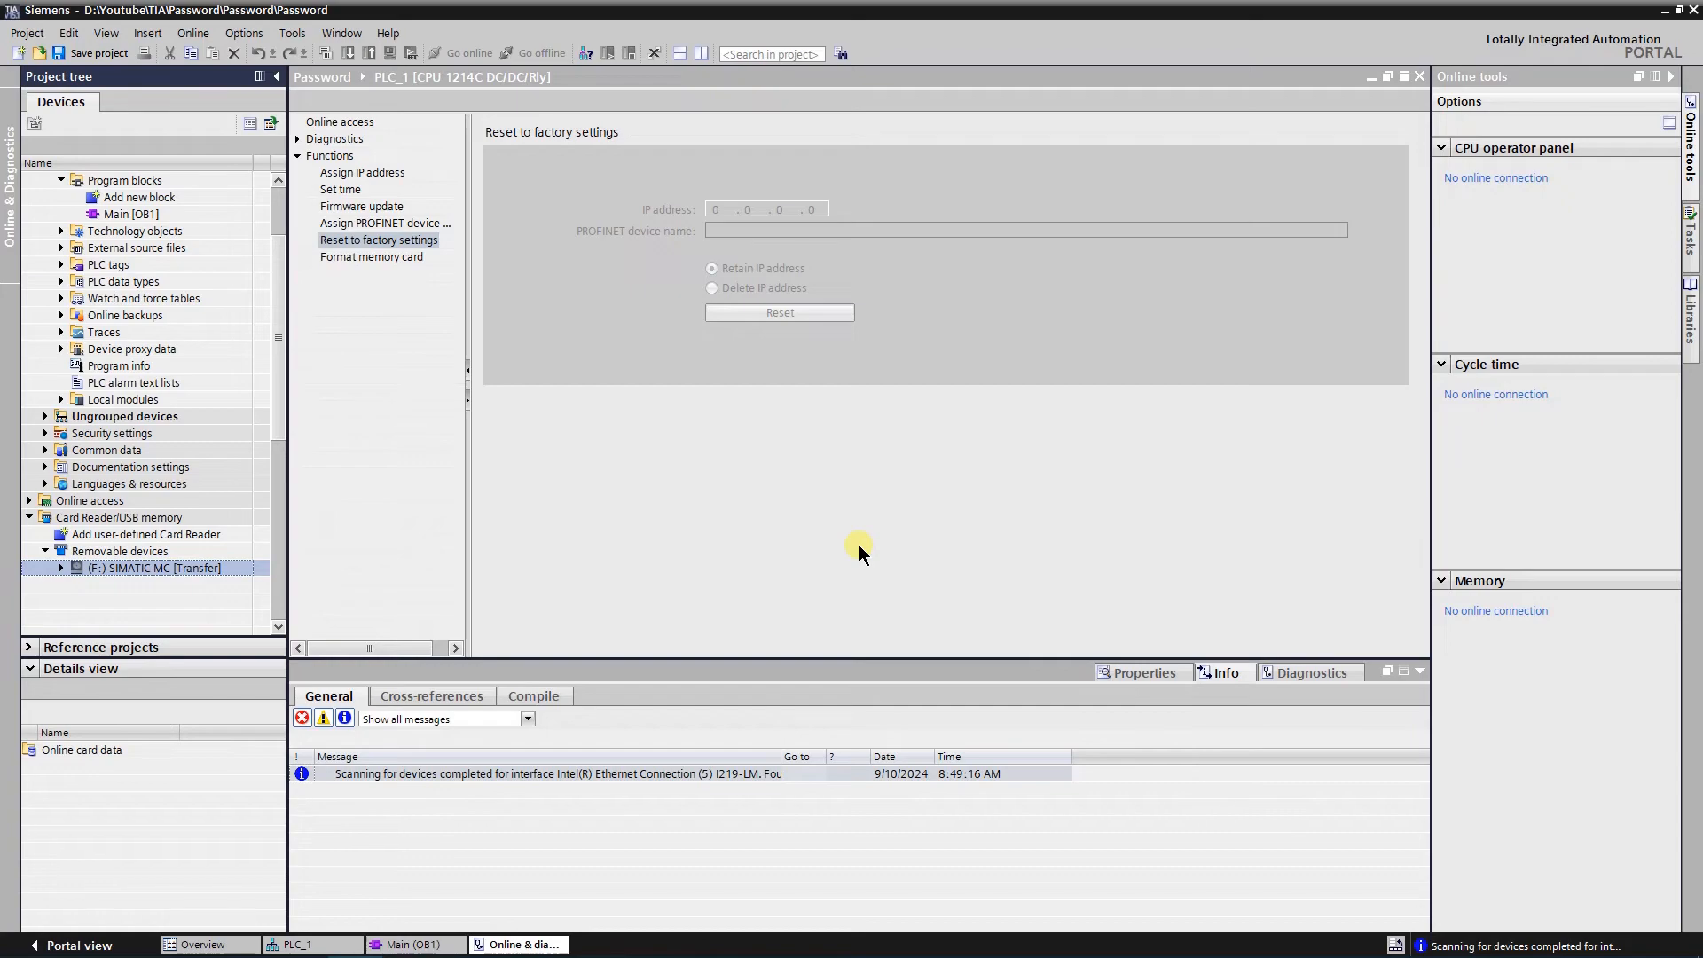